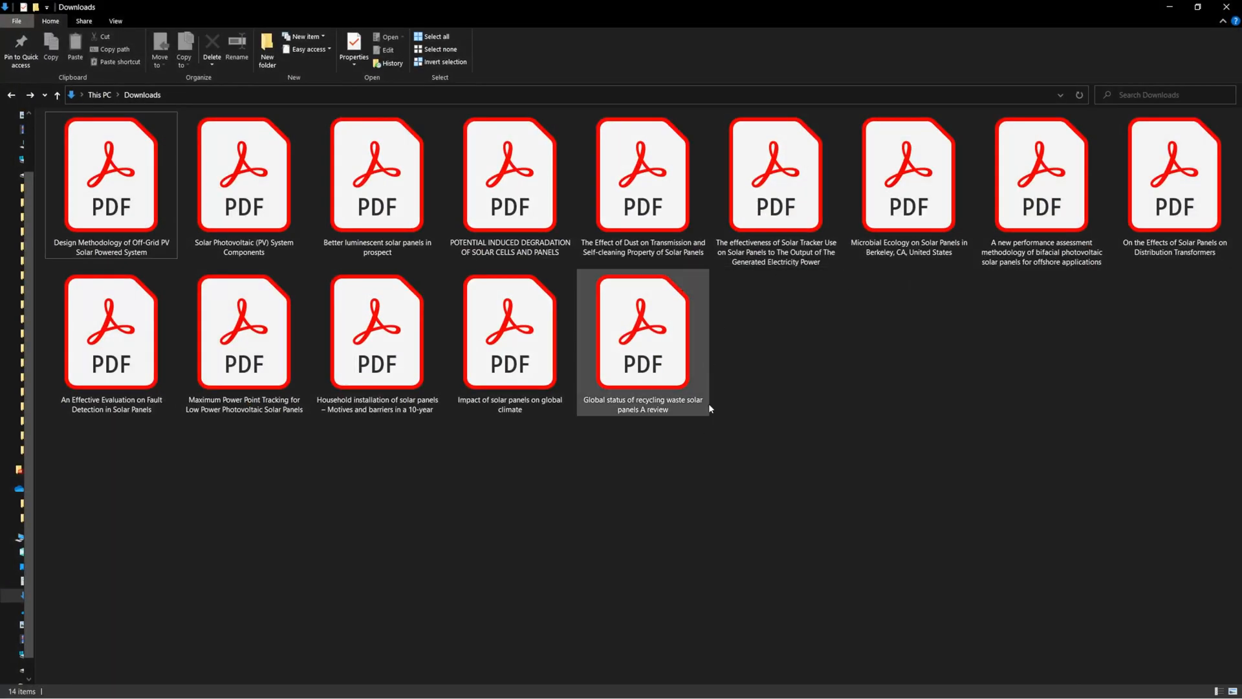
# Step: Open the Off-Grid PV Solar Powered System PDF and set Export PDF to Text (Plain)
pyautogui.click(1029, 382)
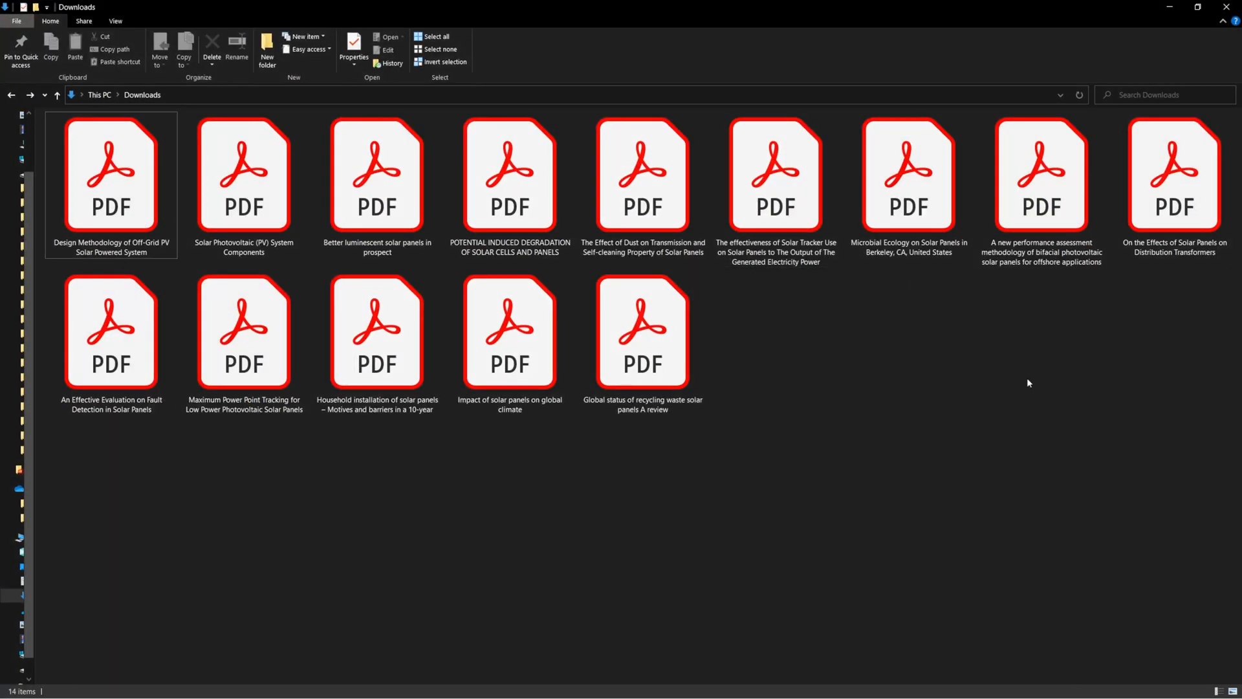
pyautogui.doubleClick(112, 171)
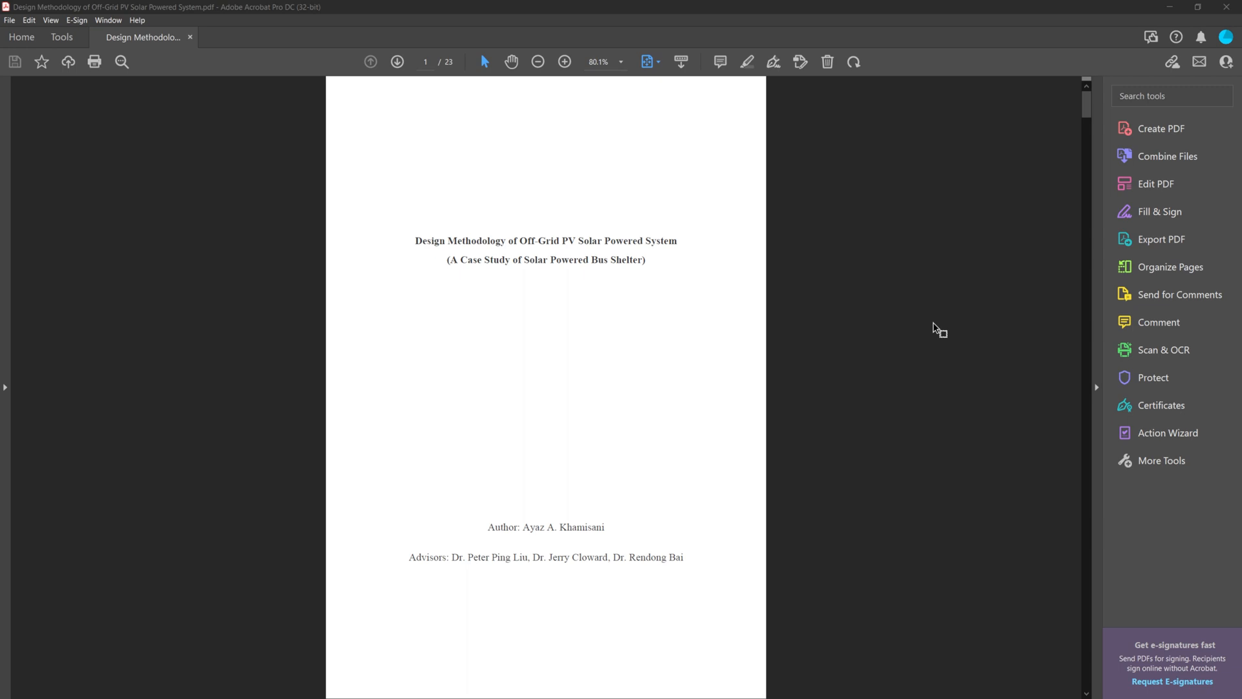
pyautogui.moveTo(1179, 244)
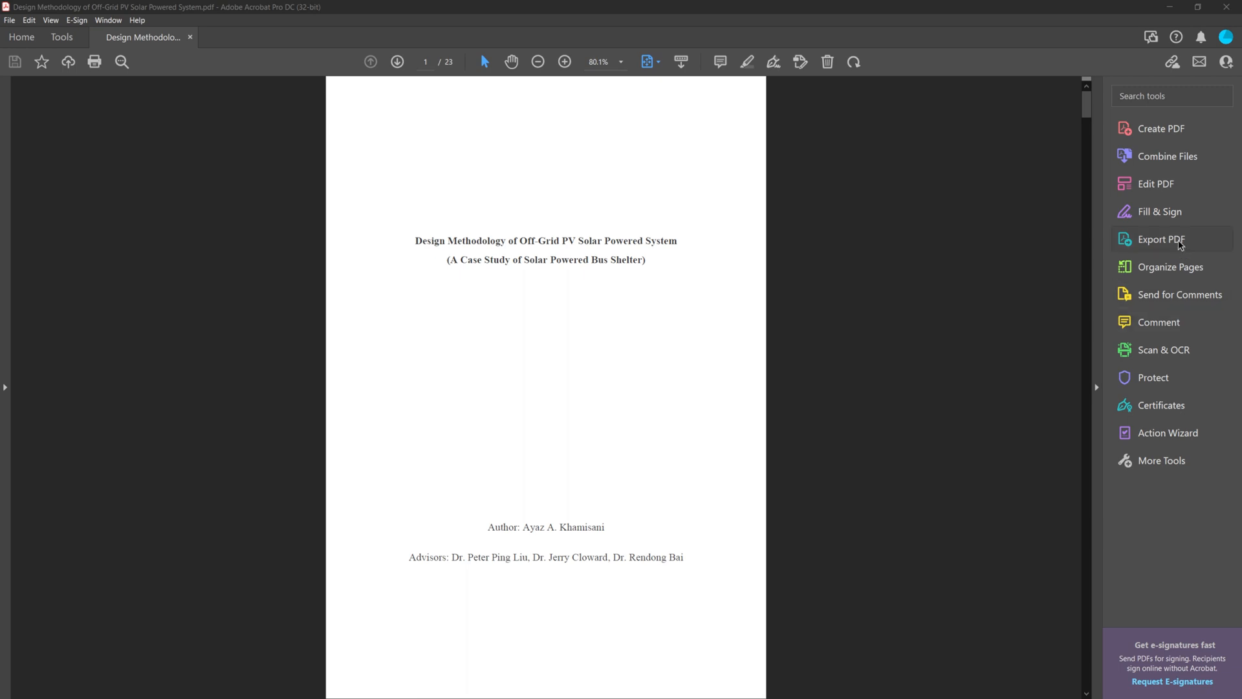
pyautogui.click(1160, 239)
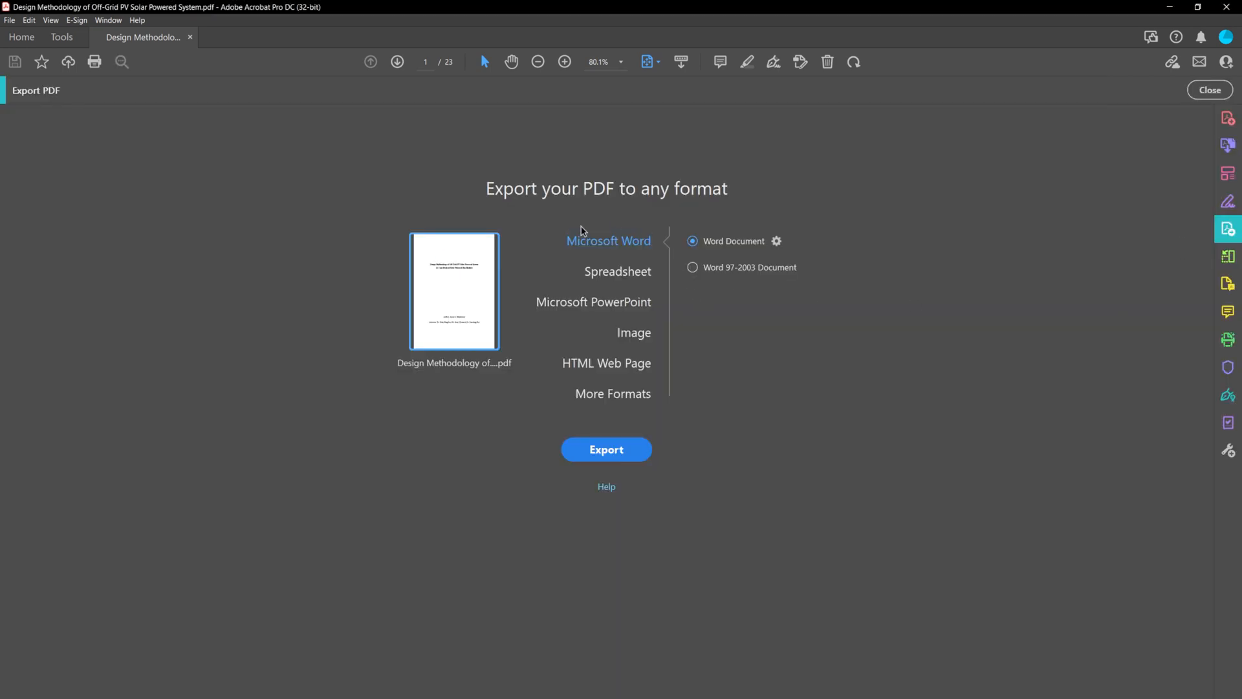
pyautogui.moveTo(635, 241)
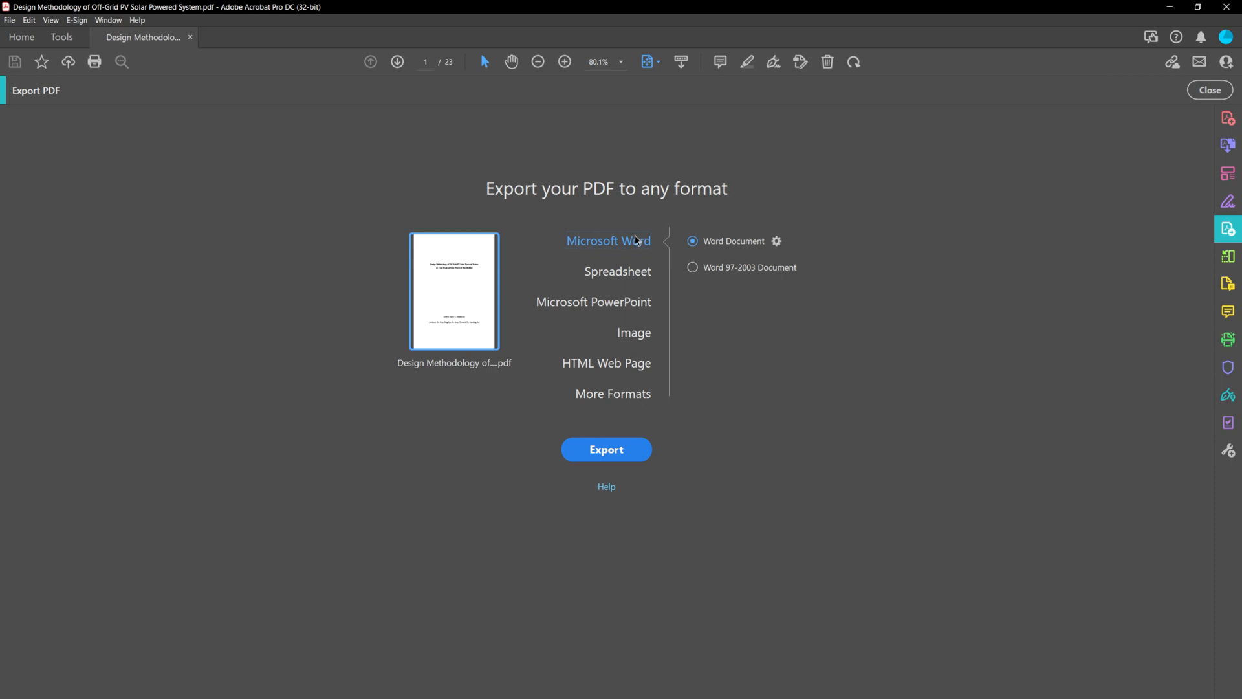
pyautogui.click(613, 394)
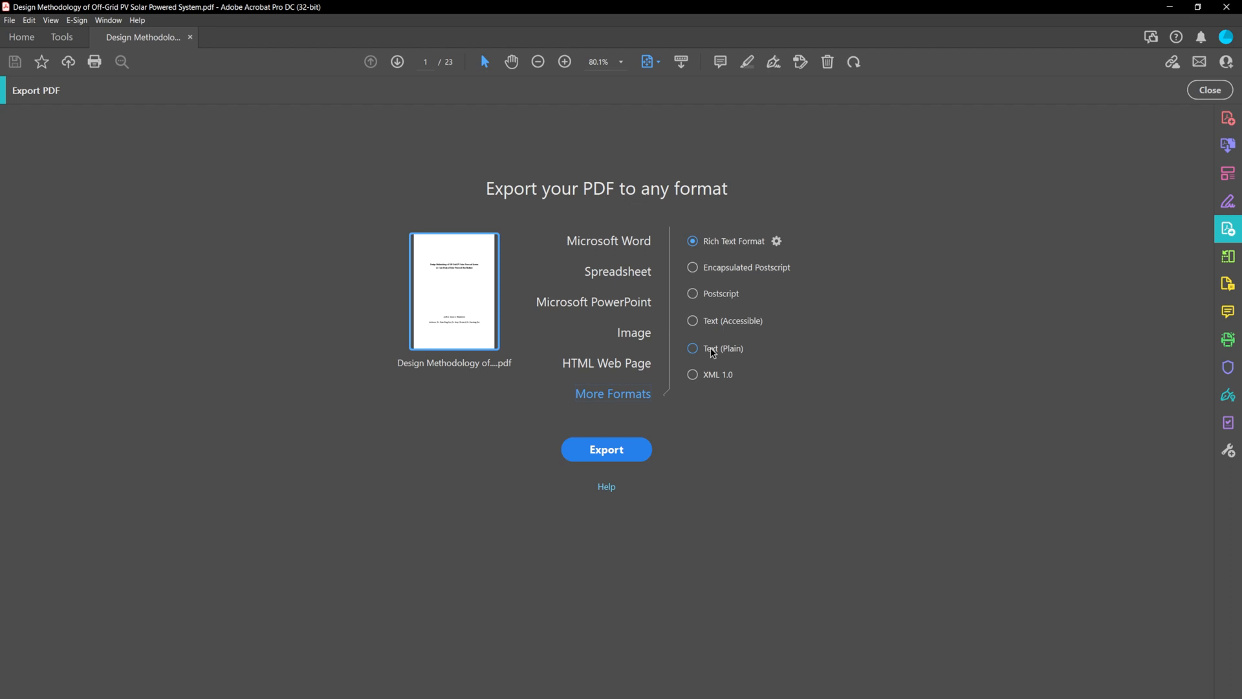
pyautogui.click(692, 349)
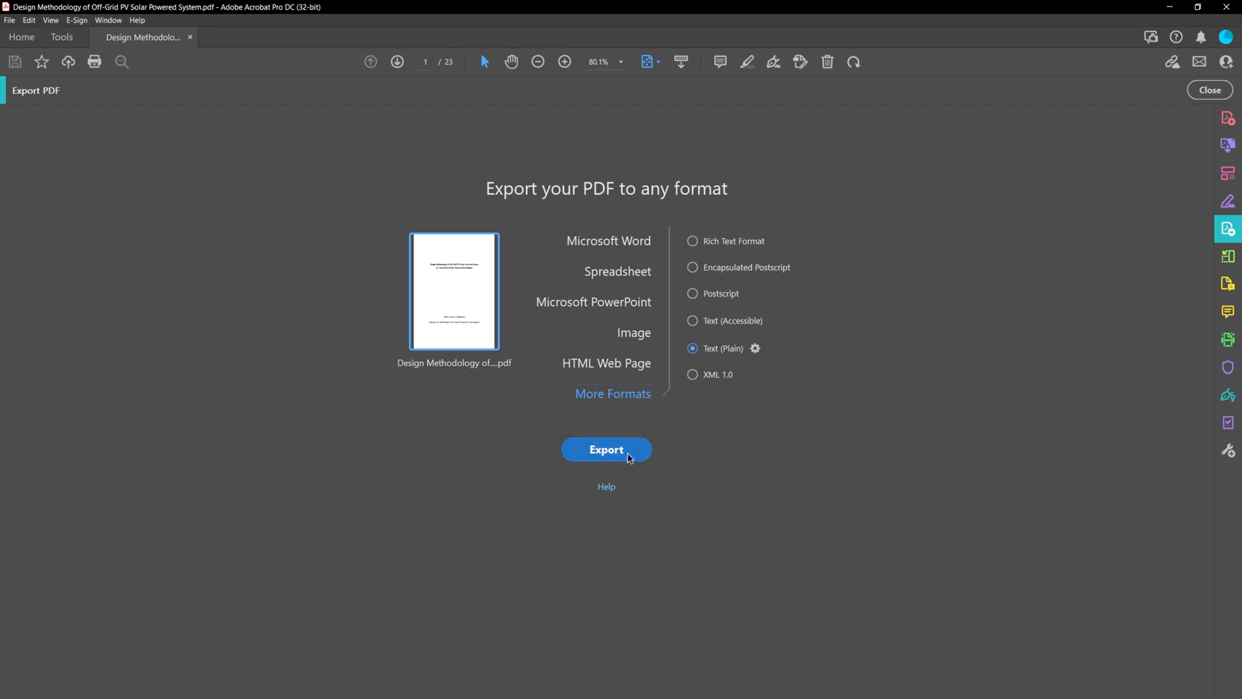
# Step: Export the Off-Grid PV paper to a plain .txt file
pyautogui.click(606, 449)
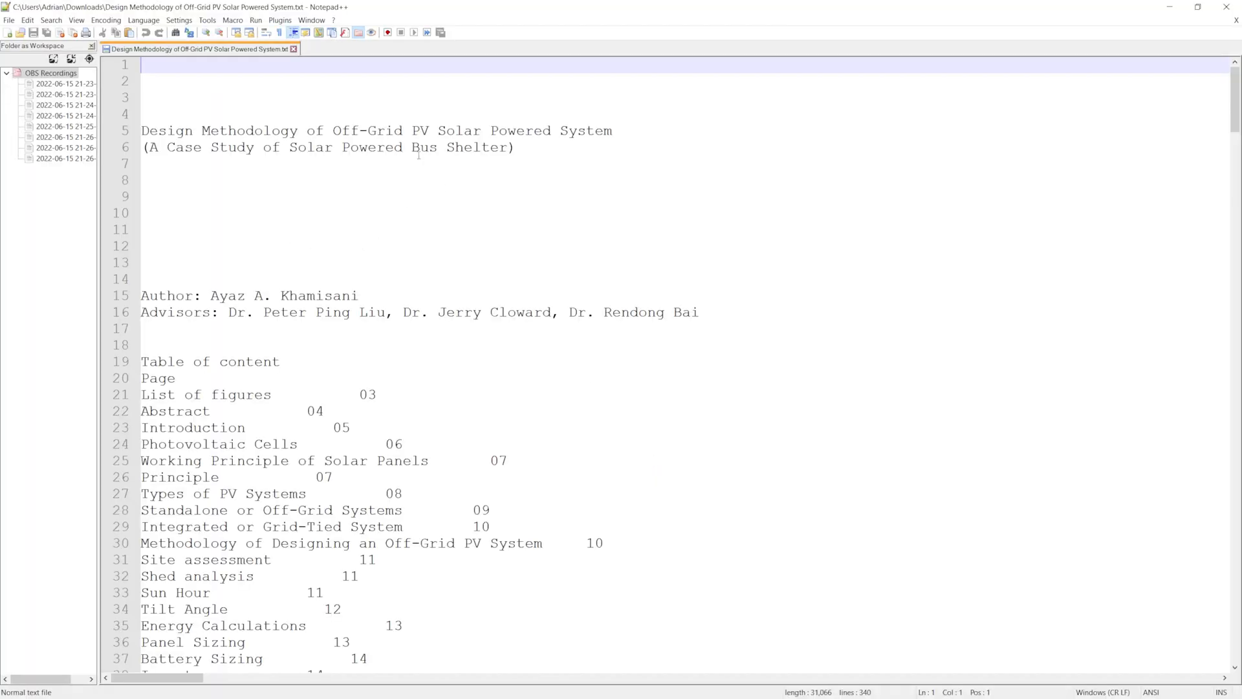
pyautogui.moveTo(476, 375)
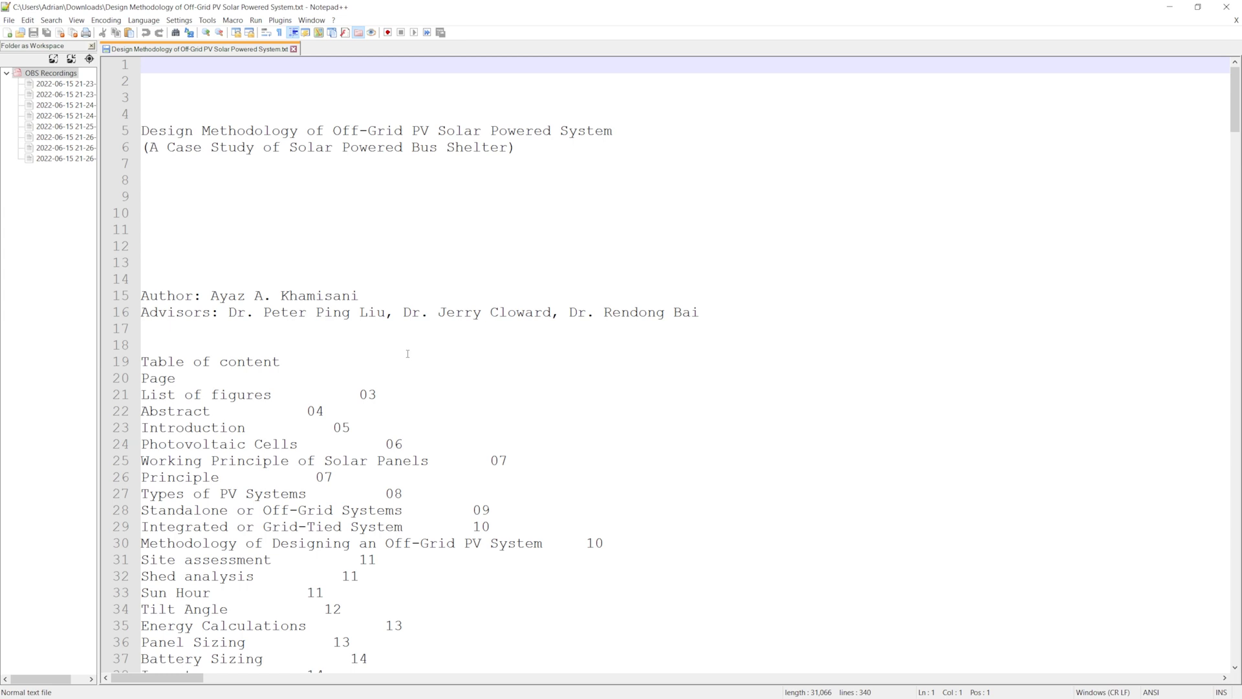
pyautogui.moveTo(270, 331)
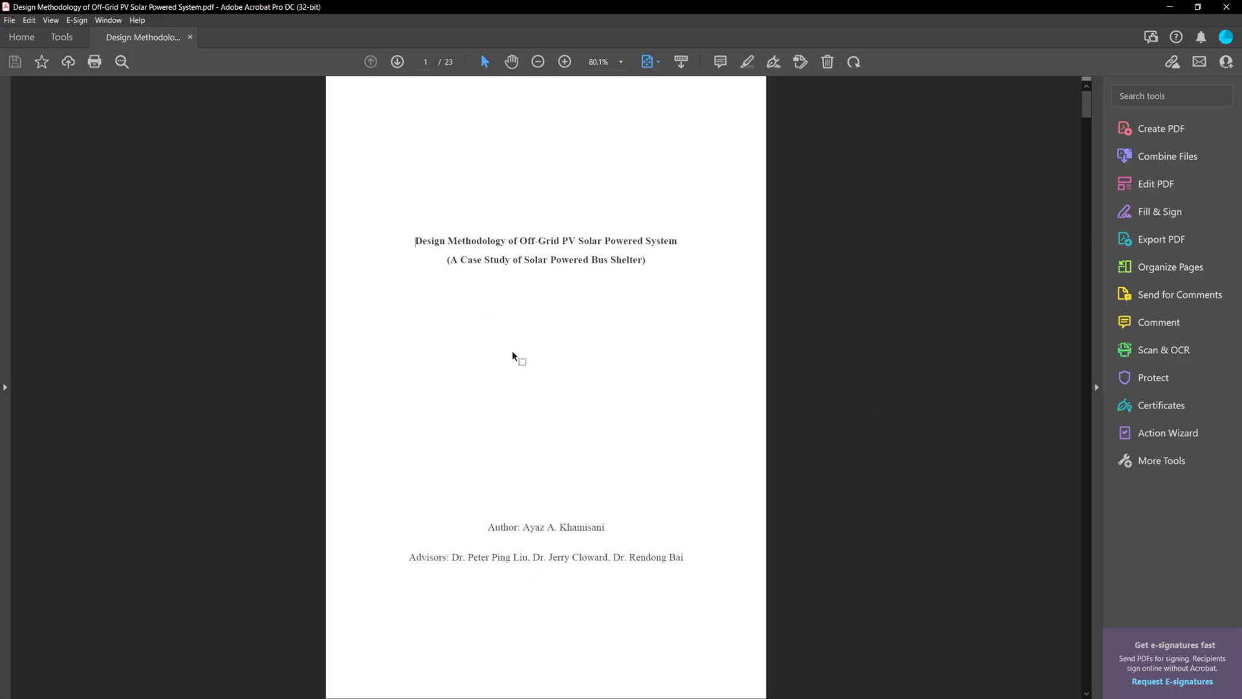
pyautogui.moveTo(719, 406)
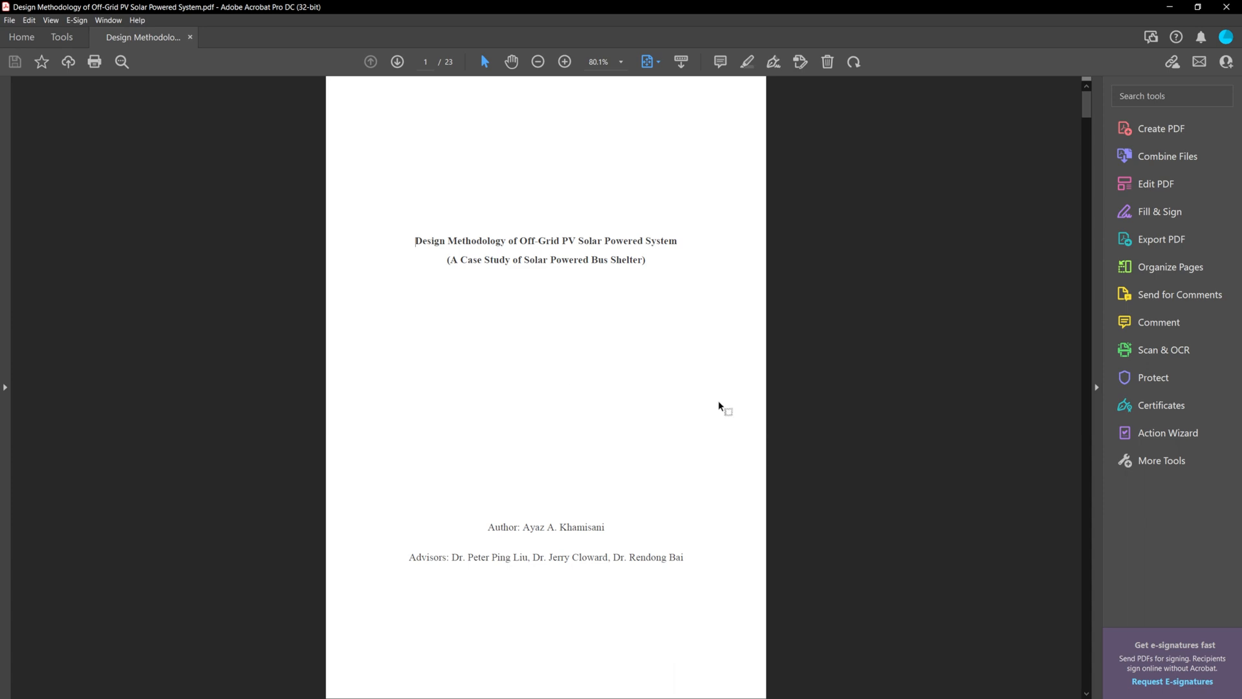
pyautogui.moveTo(226, 399)
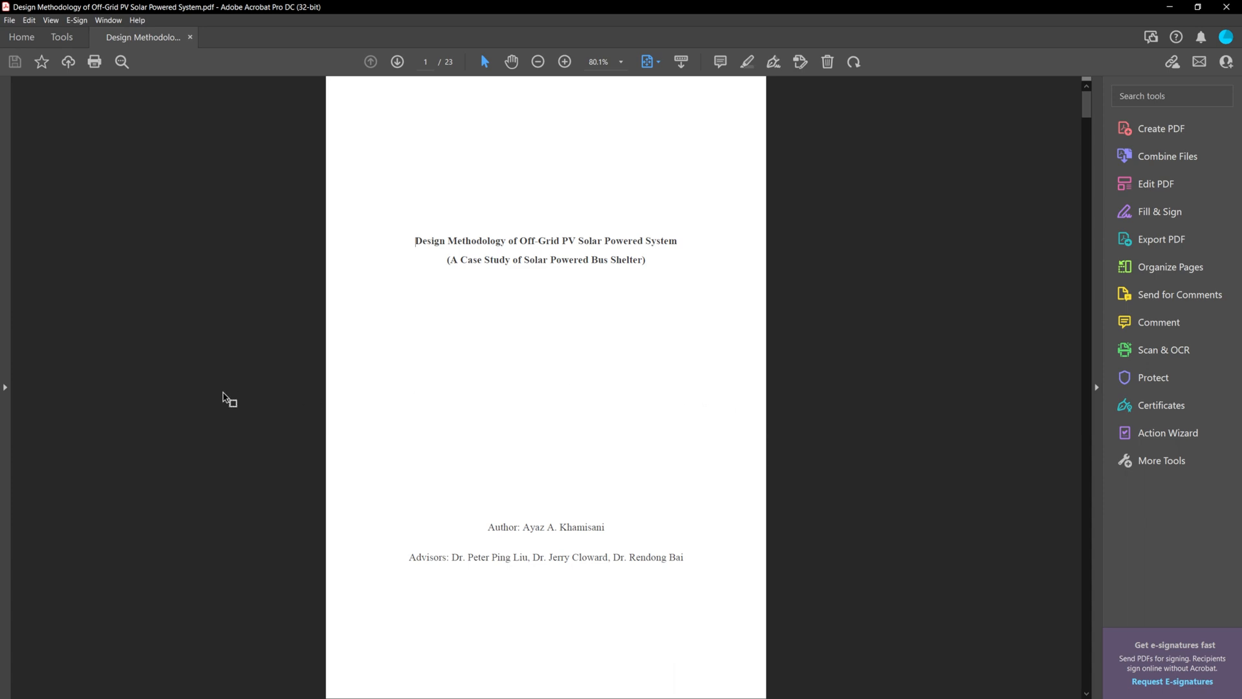
pyautogui.moveTo(315, 441)
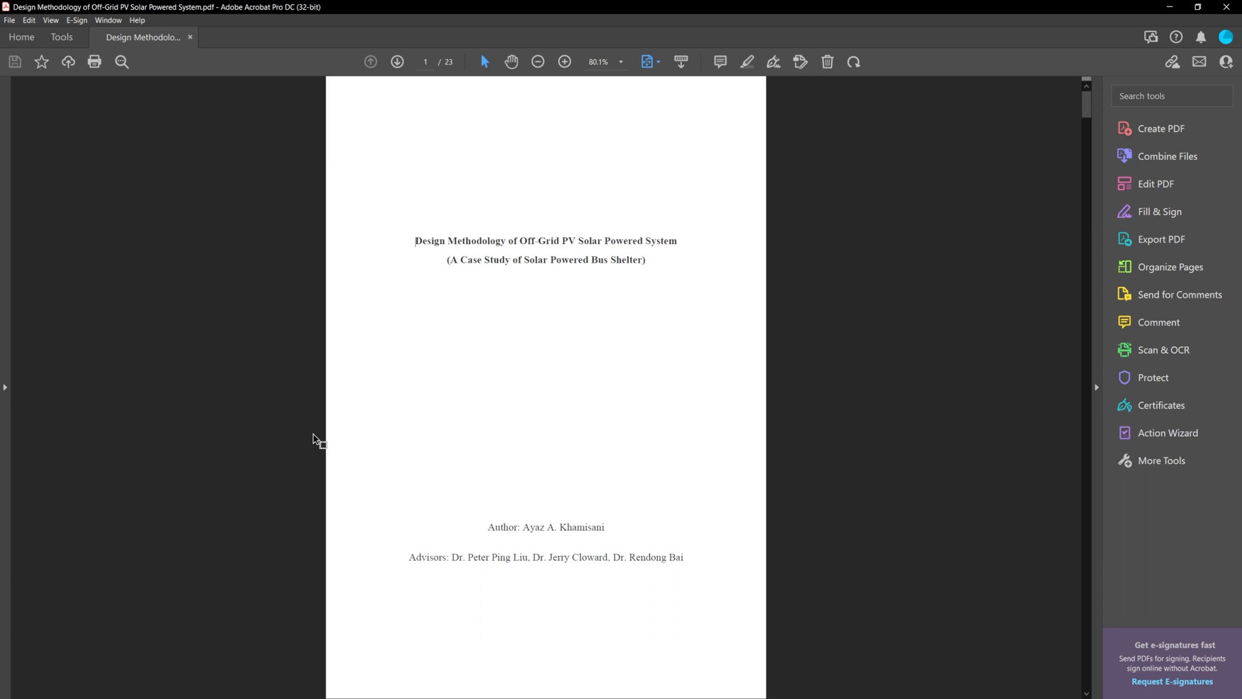
pyautogui.moveTo(846, 459)
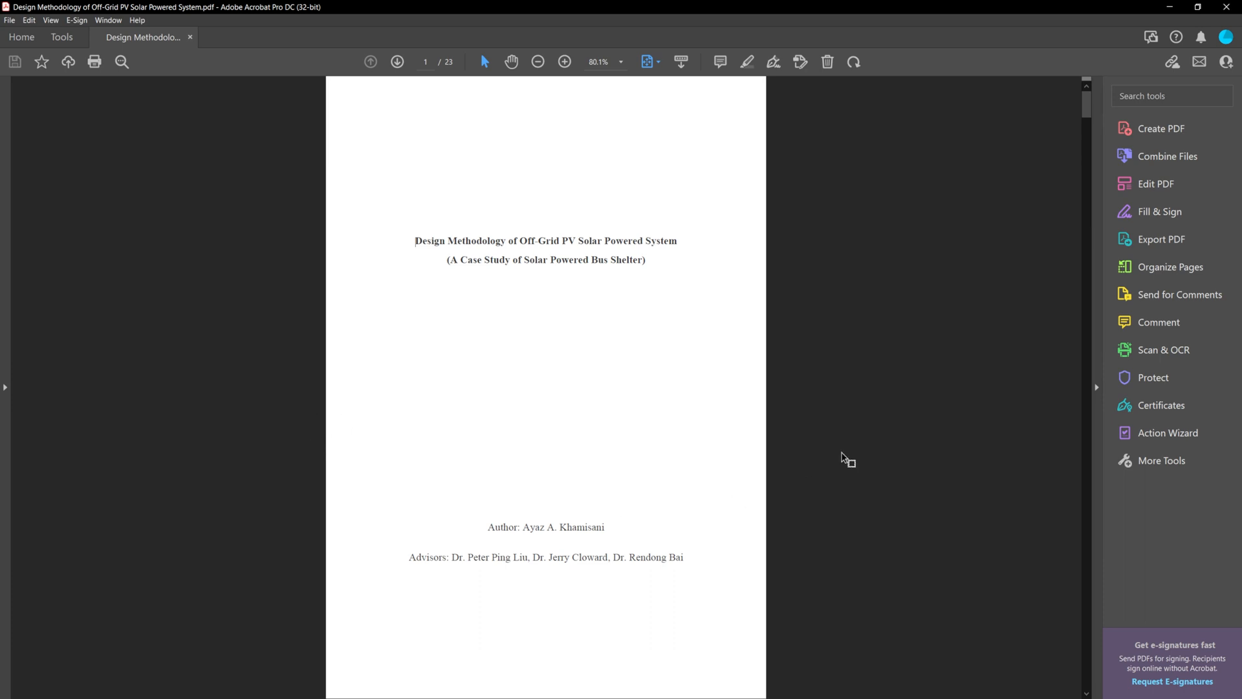
pyautogui.moveTo(1146, 437)
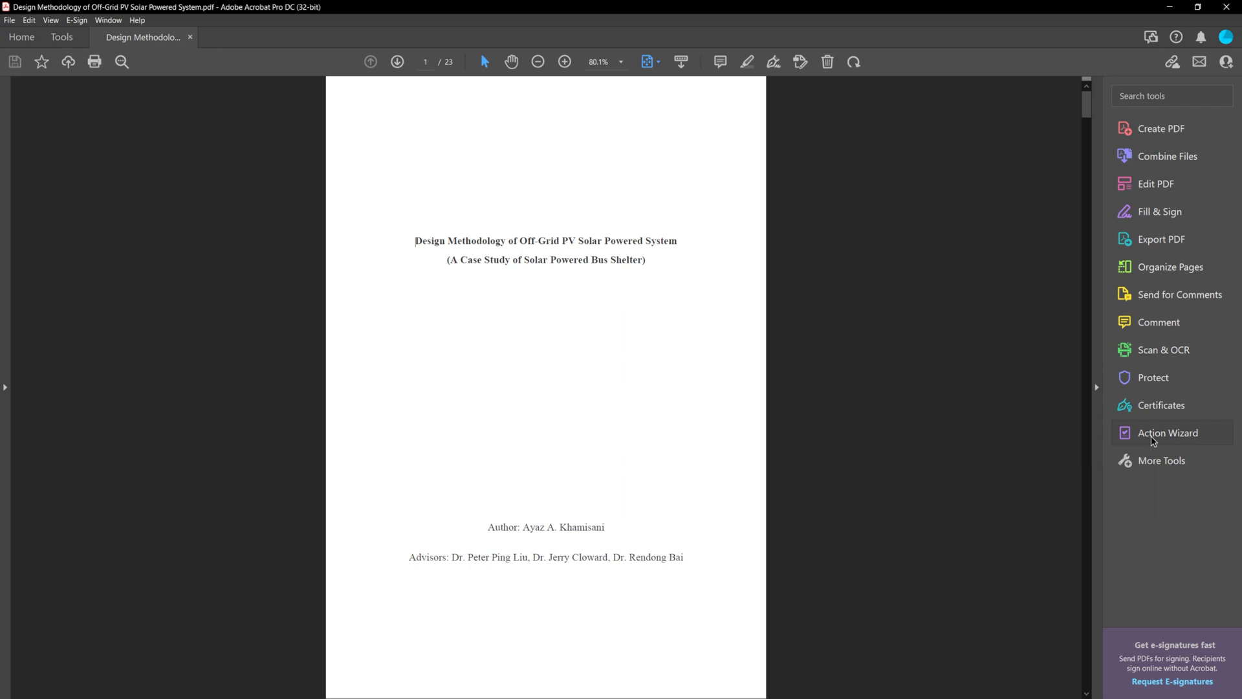
# Step: Open the Action Wizard from Acrobat's Tools pane
pyautogui.click(1166, 433)
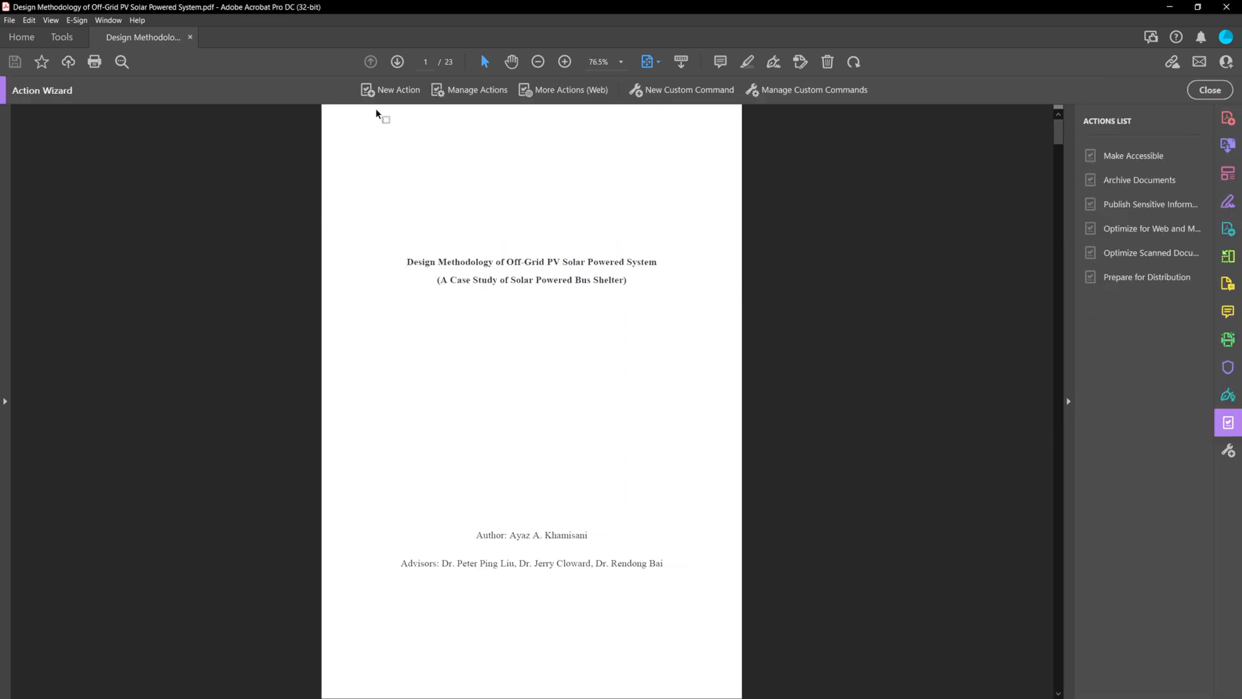
# Step: Create a new action with a Recognize Text using OCR step that skips user prompts
pyautogui.click(391, 90)
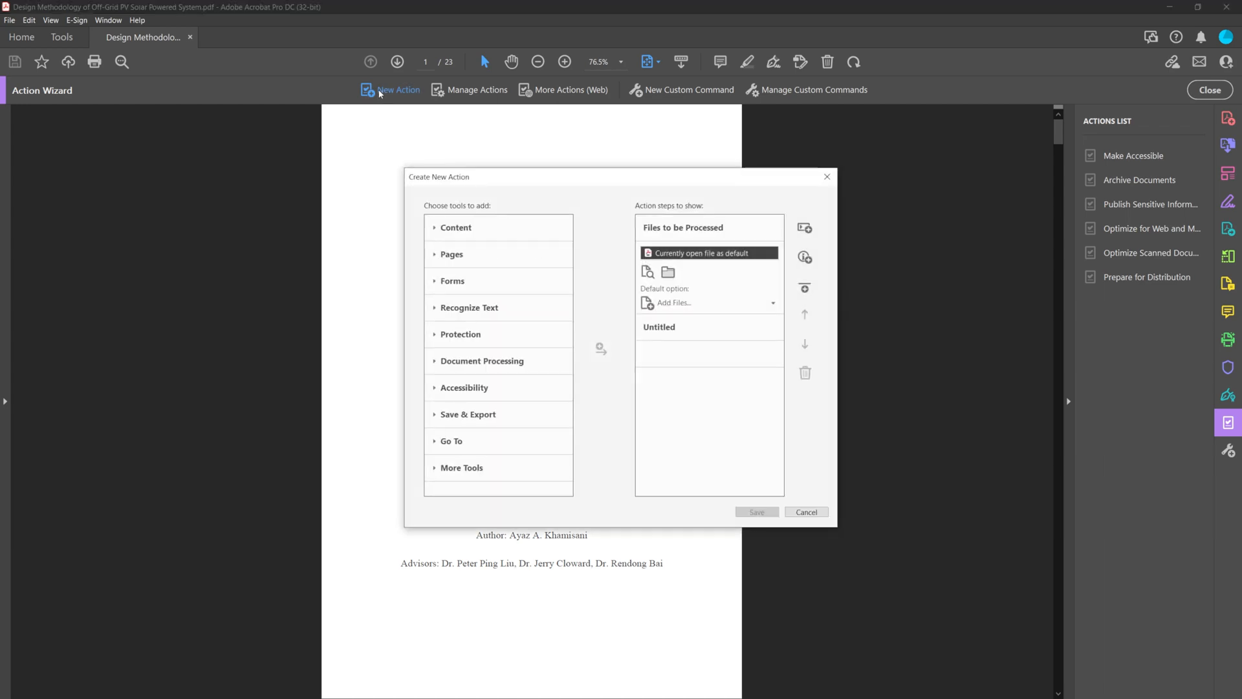
pyautogui.moveTo(469, 307)
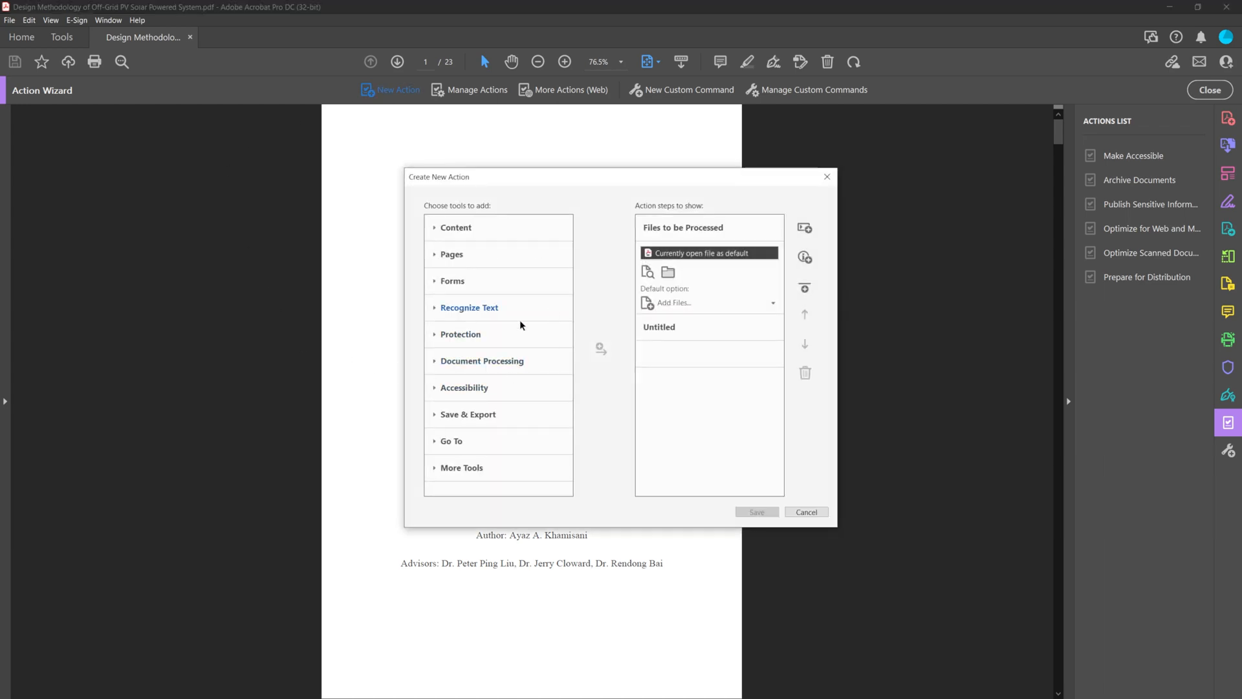
pyautogui.click(469, 308)
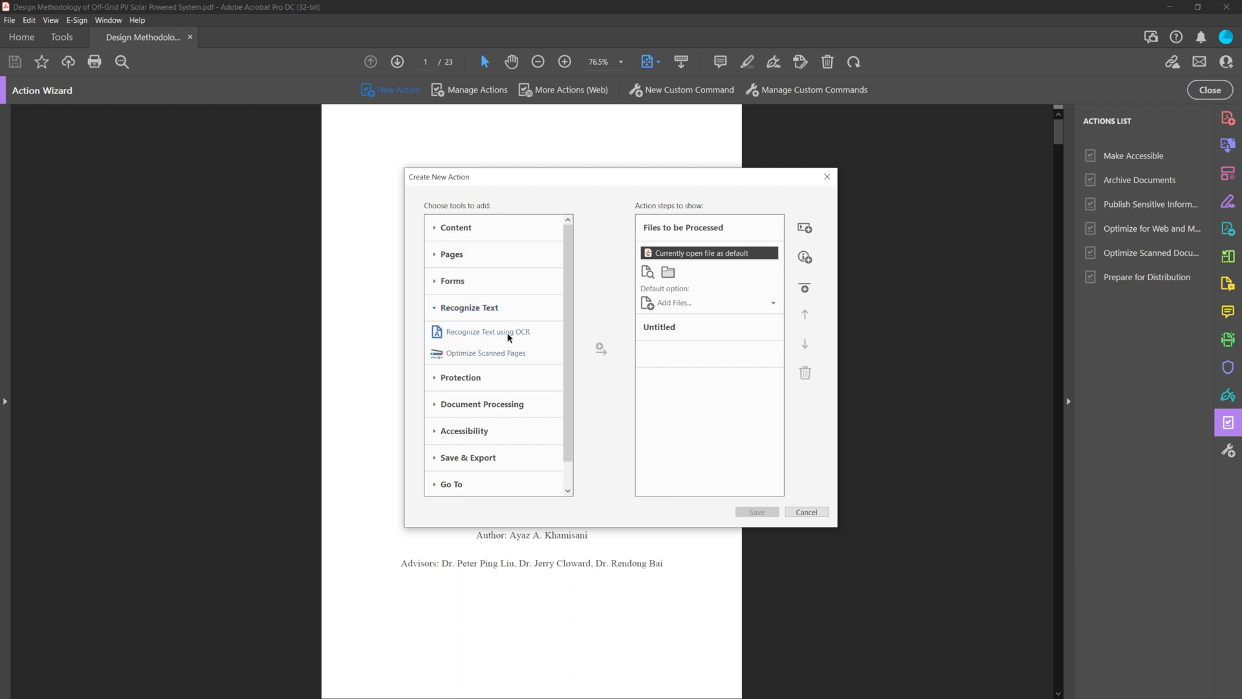
pyautogui.moveTo(495, 338)
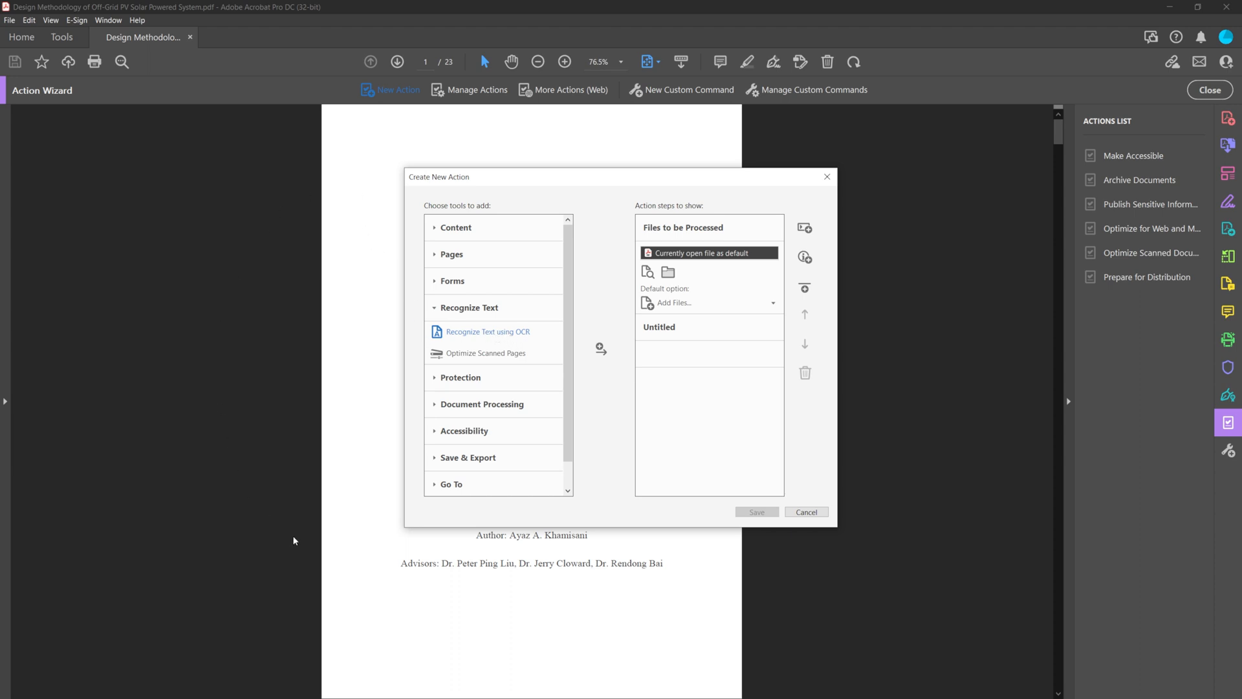
pyautogui.moveTo(302, 321)
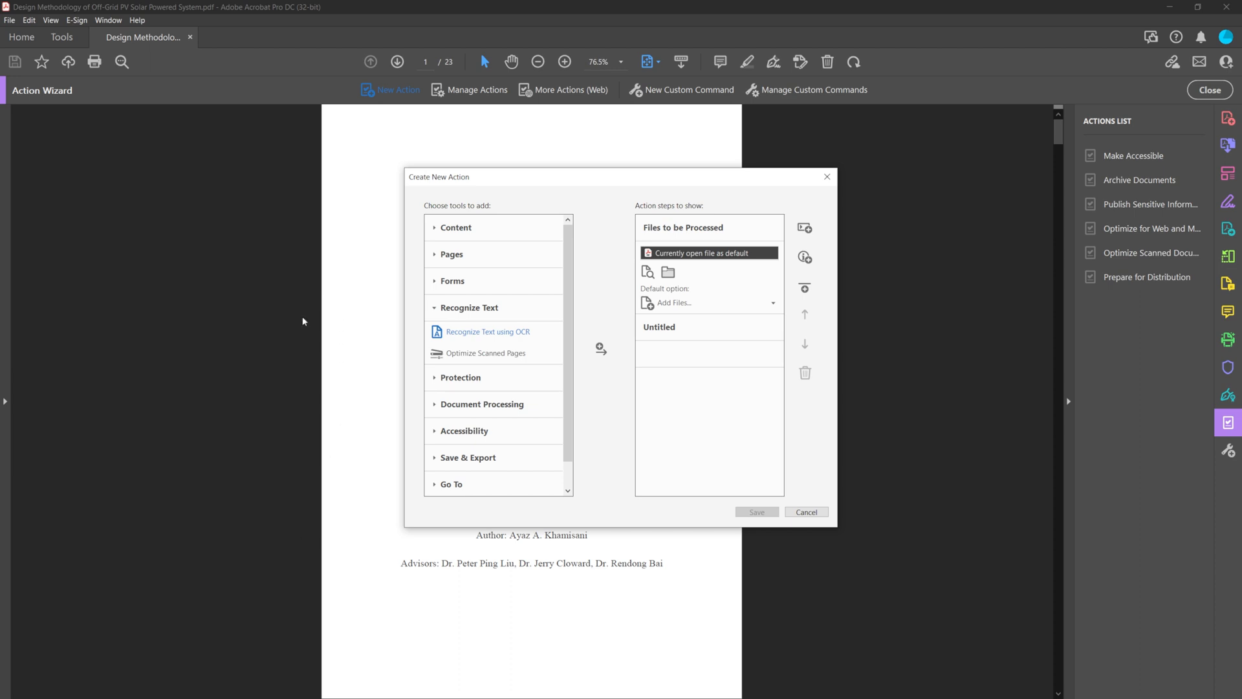
pyautogui.moveTo(426, 581)
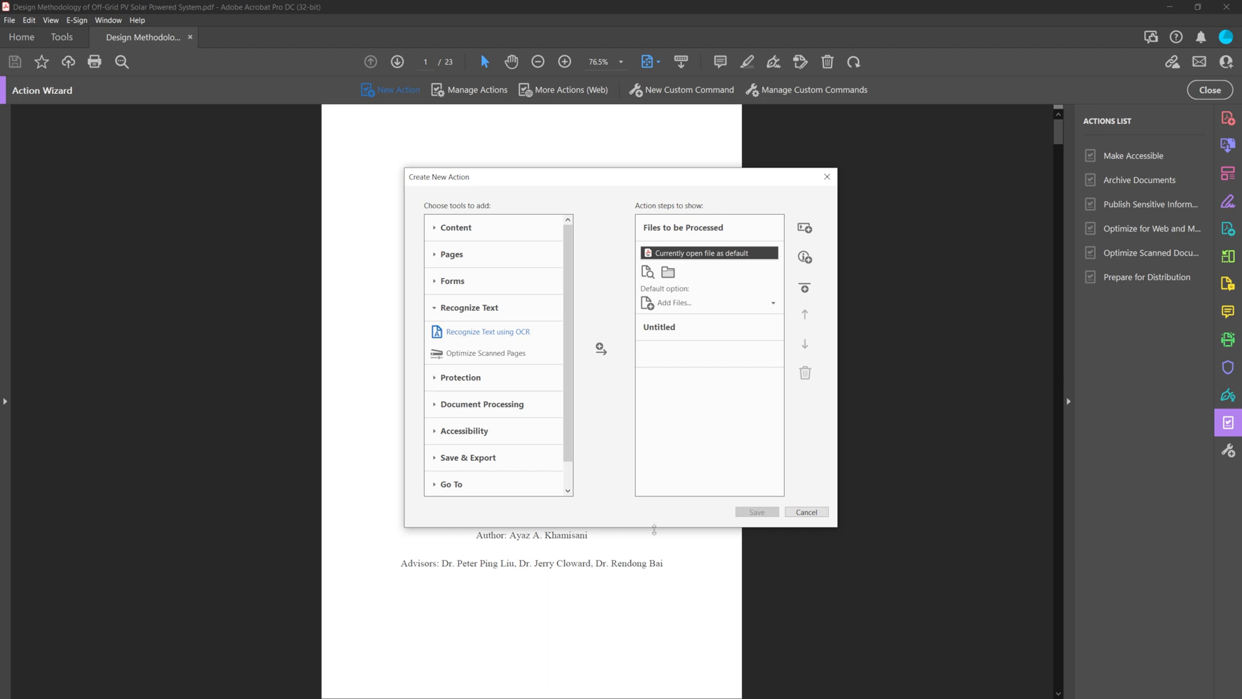
pyautogui.moveTo(596, 389)
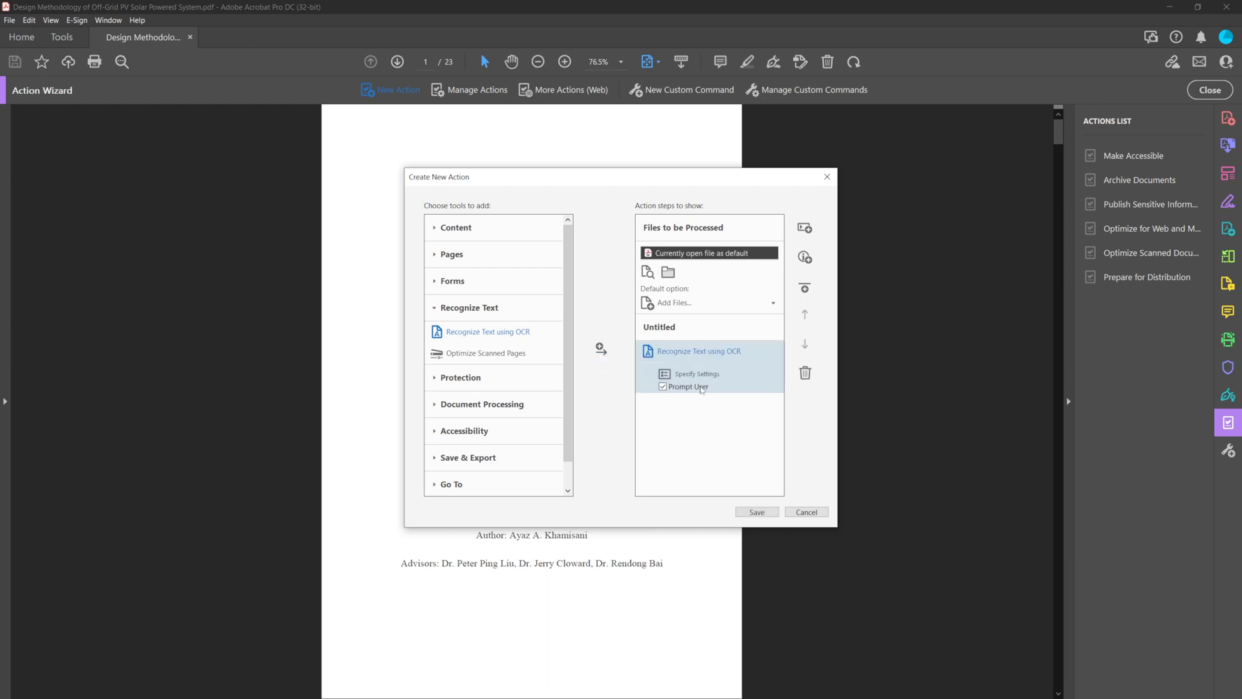
pyautogui.click(696, 373)
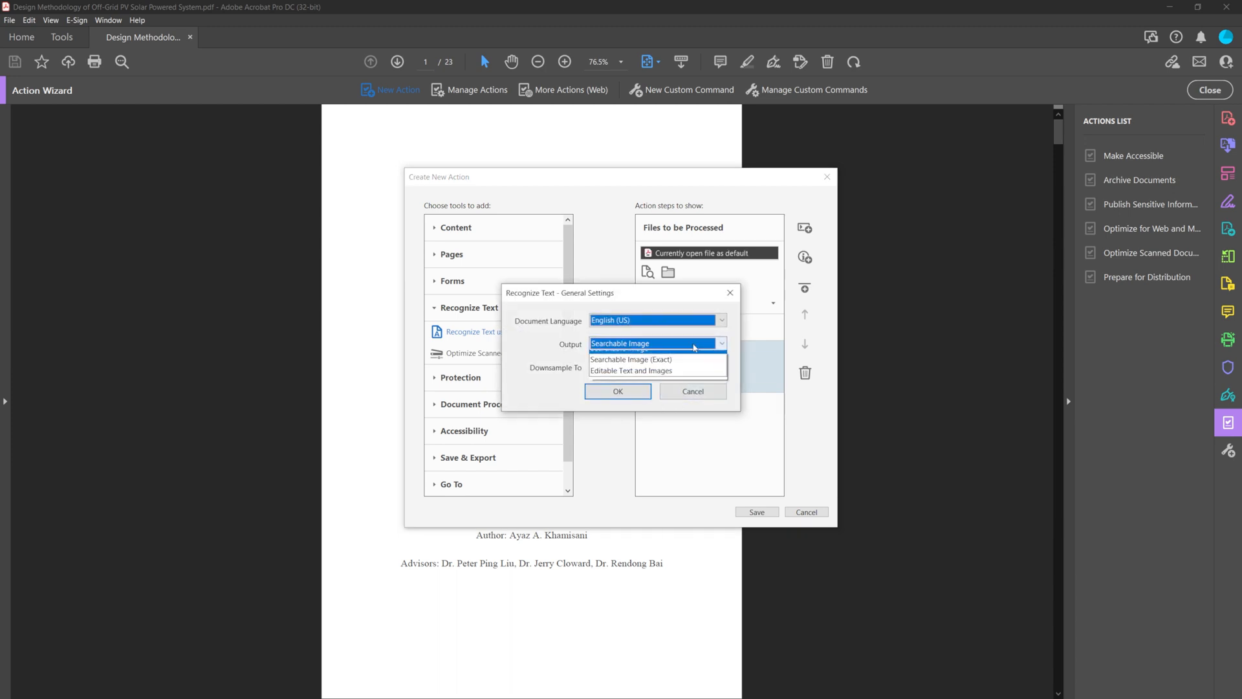
pyautogui.click(618, 391)
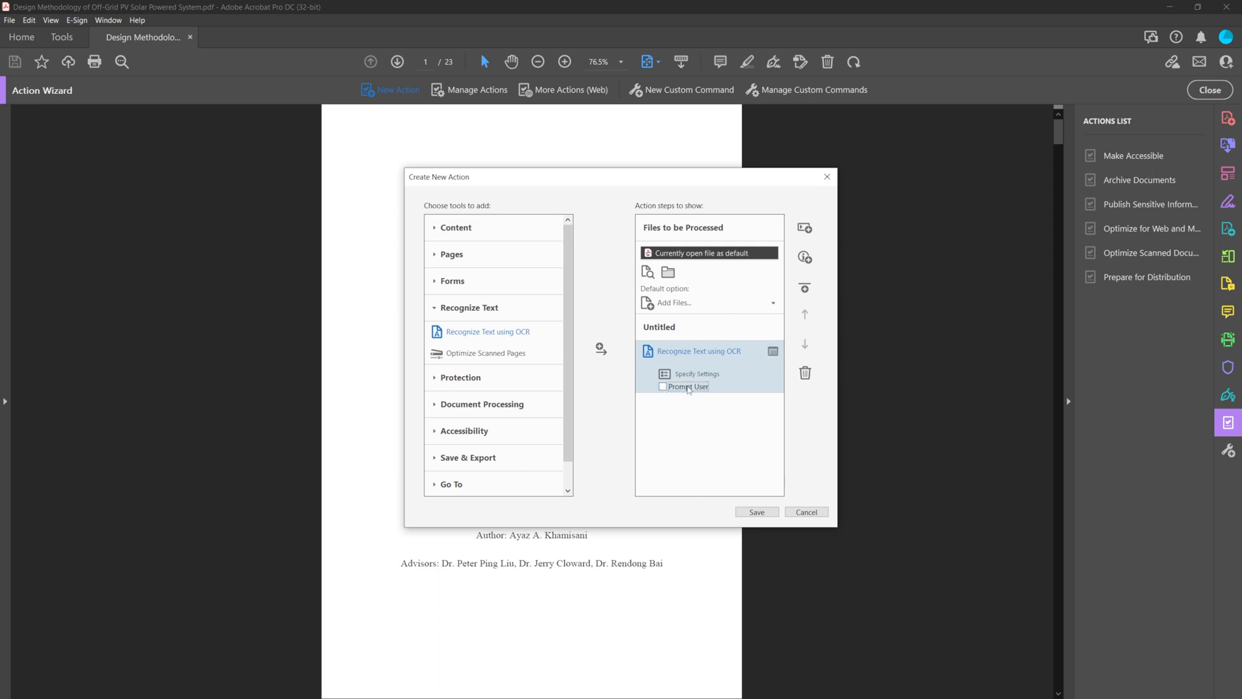
pyautogui.moveTo(700, 385)
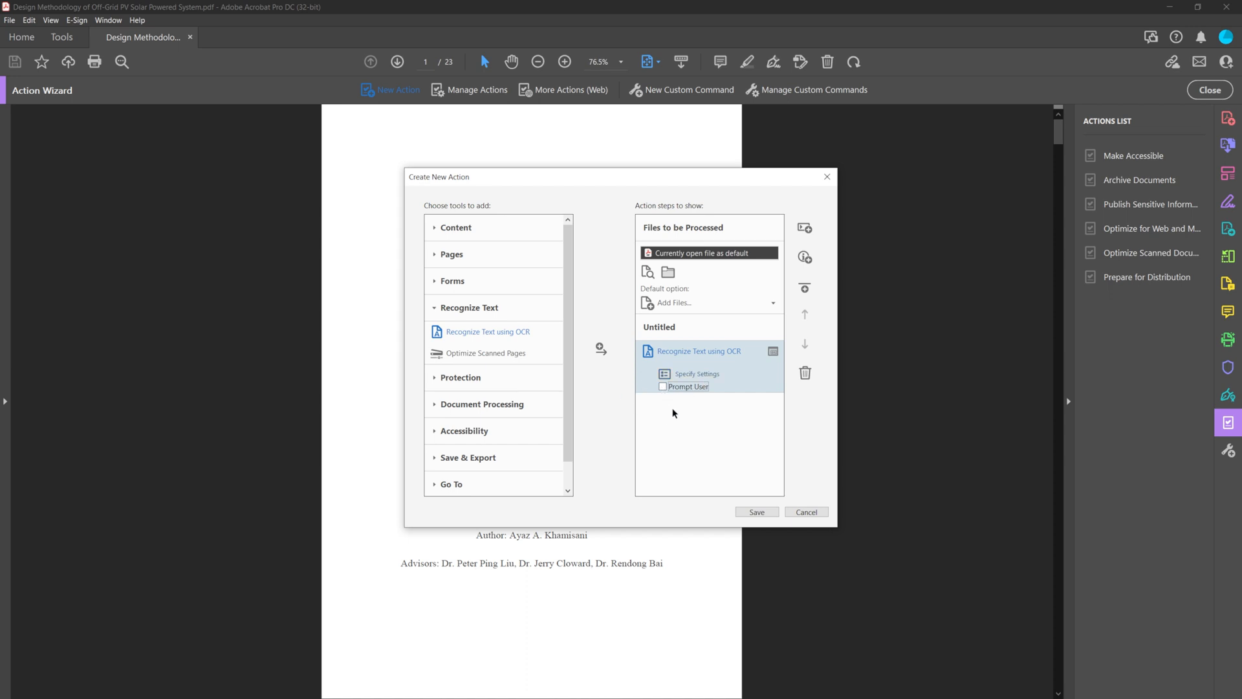
pyautogui.moveTo(614, 370)
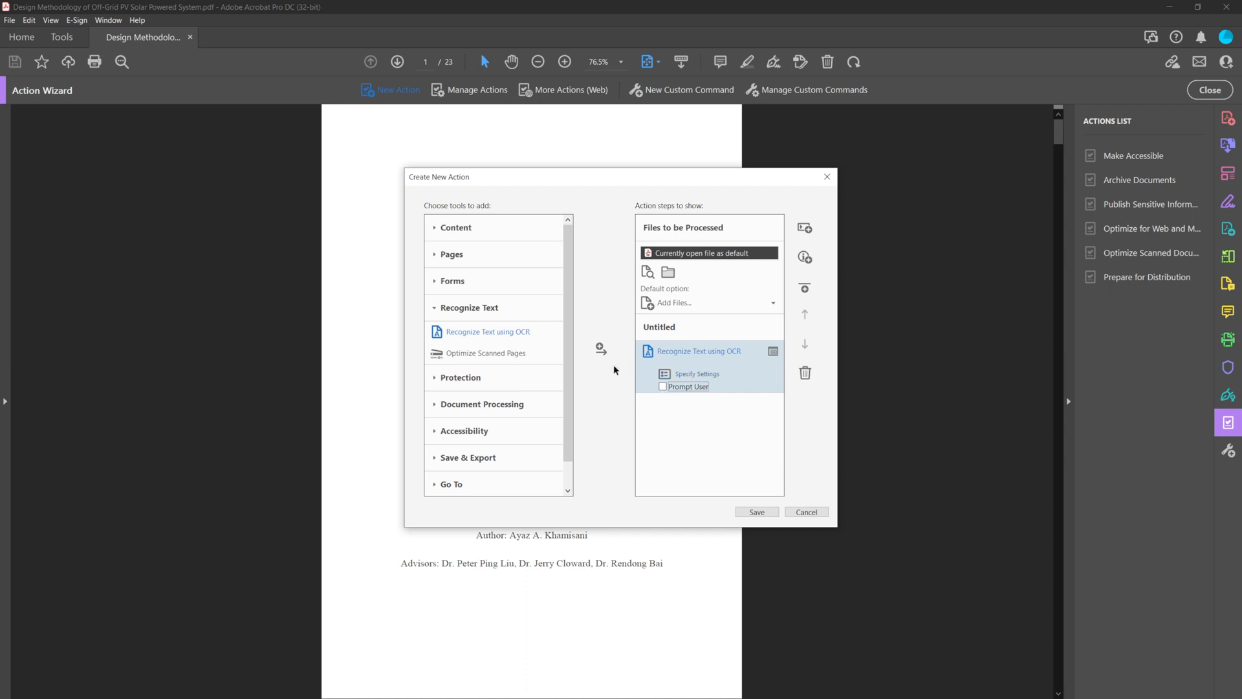
# Step: Add a Save step exporting files as Text (Plain) with their original names
pyautogui.scroll(-3)
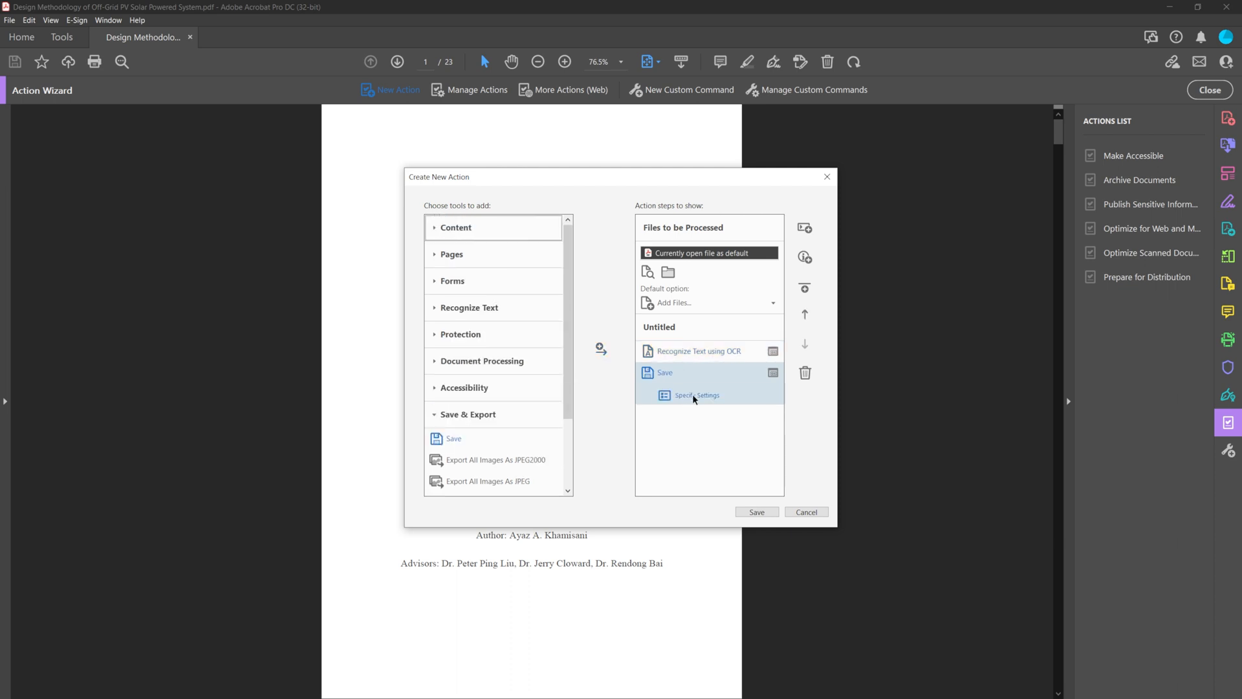
pyautogui.click(695, 395)
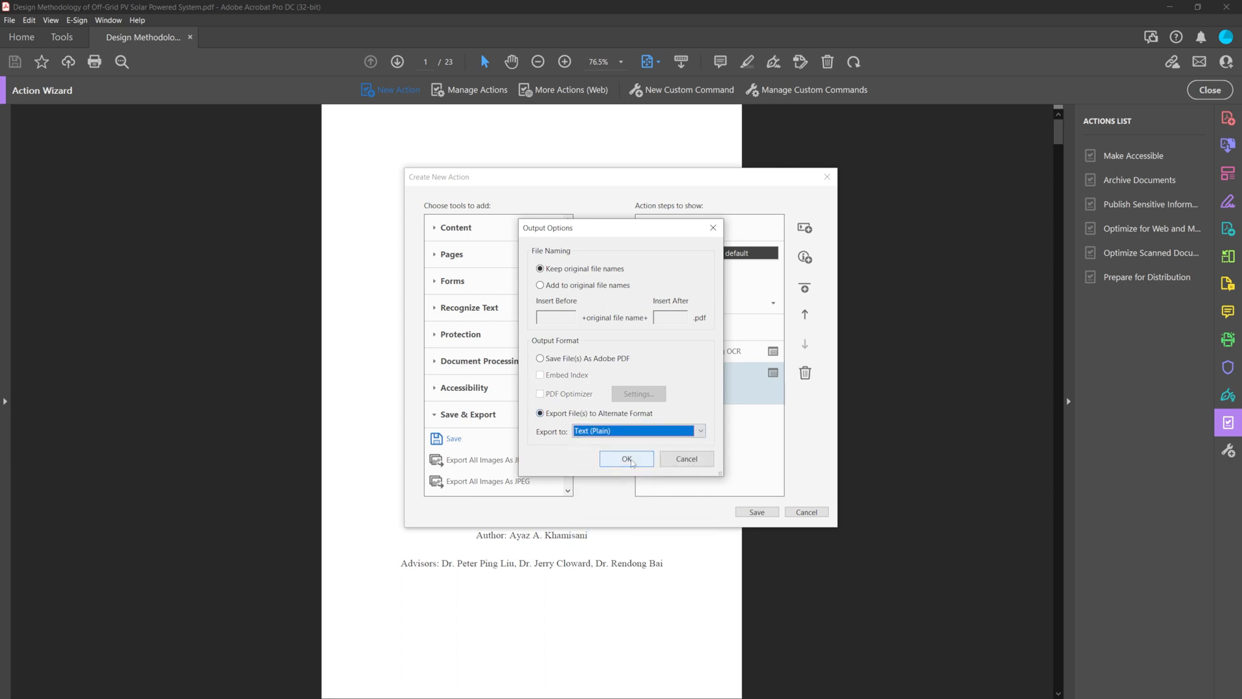
pyautogui.click(626, 458)
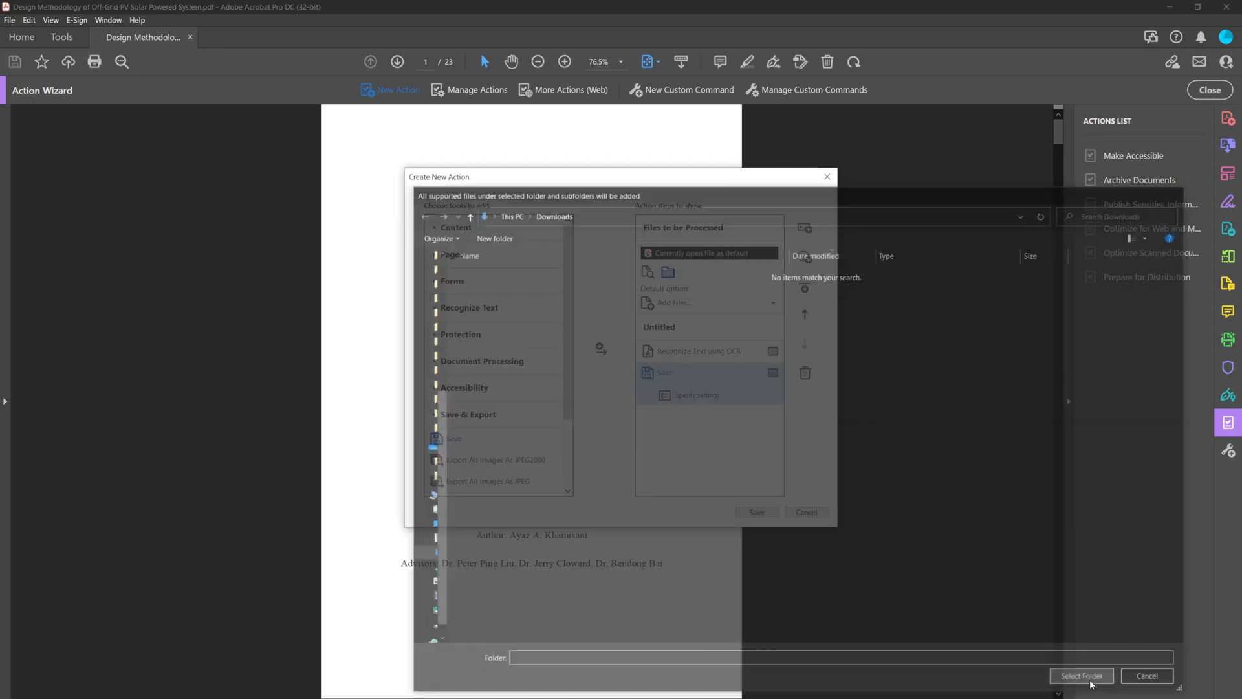
# Step: Target the Downloads folder and save the action as pdf_to_text with a PDF-to-text description
pyautogui.click(1081, 675)
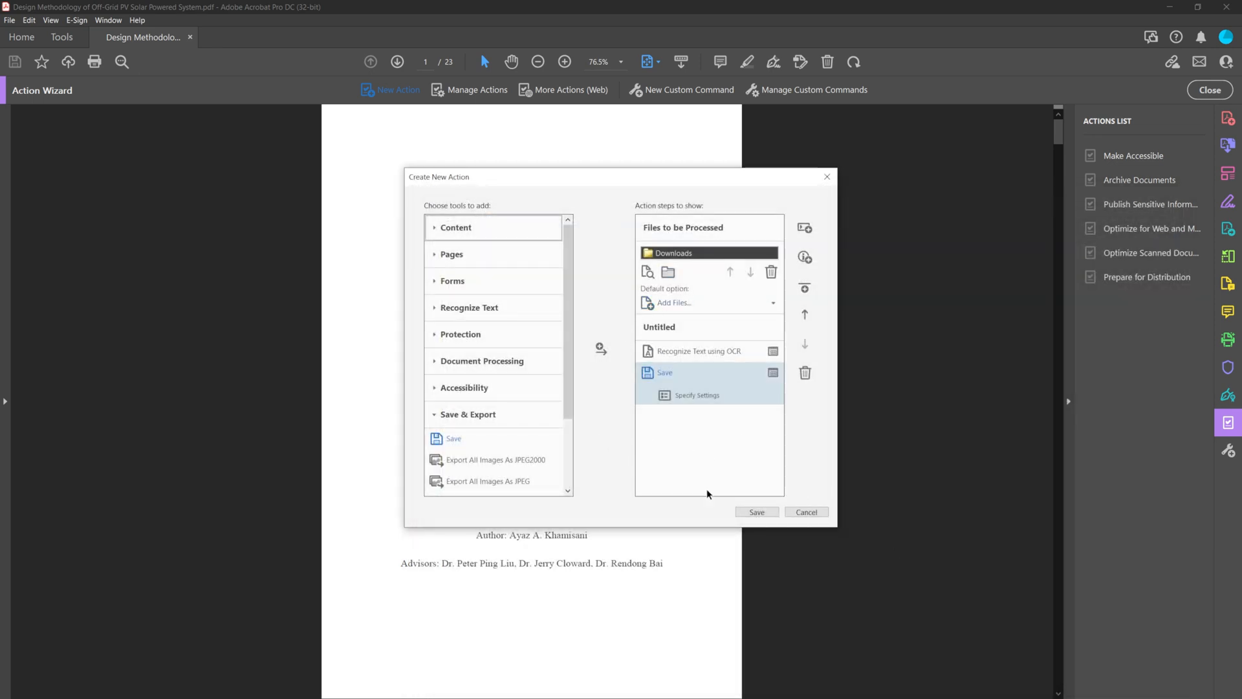
pyautogui.click(755, 512)
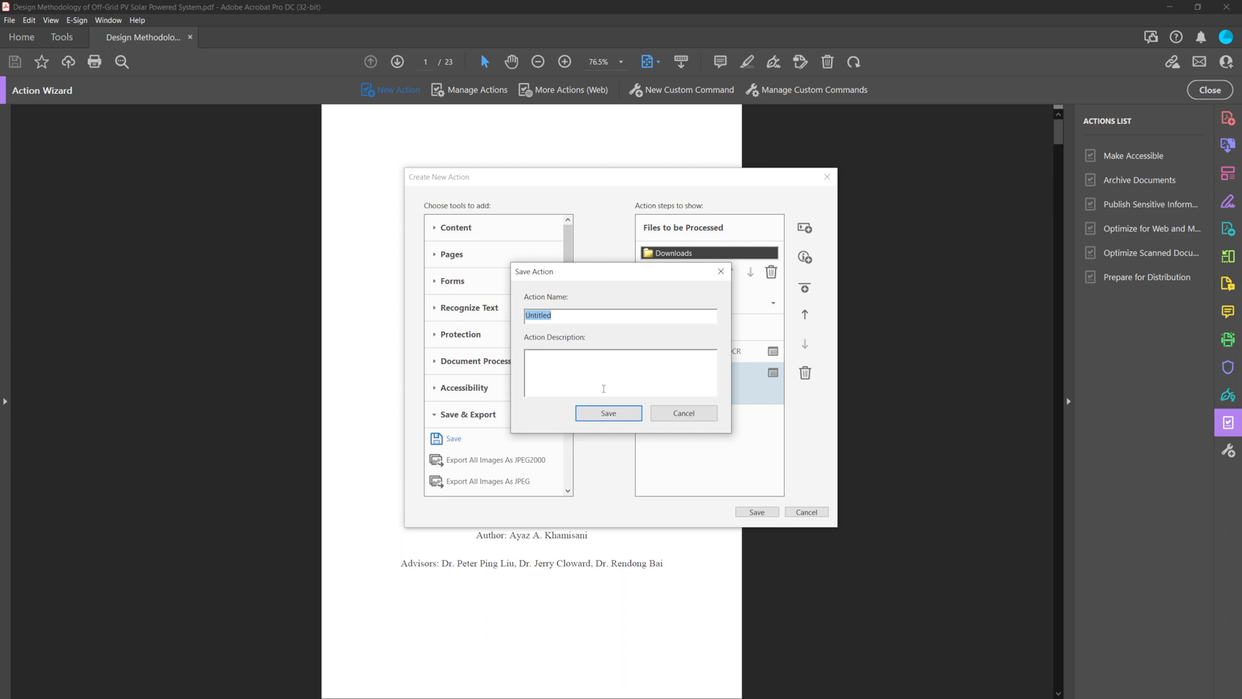
pyautogui.write('pdf_to_text')
pyautogui.click(620, 372)
pyautogui.write('Translate PDF files to text')
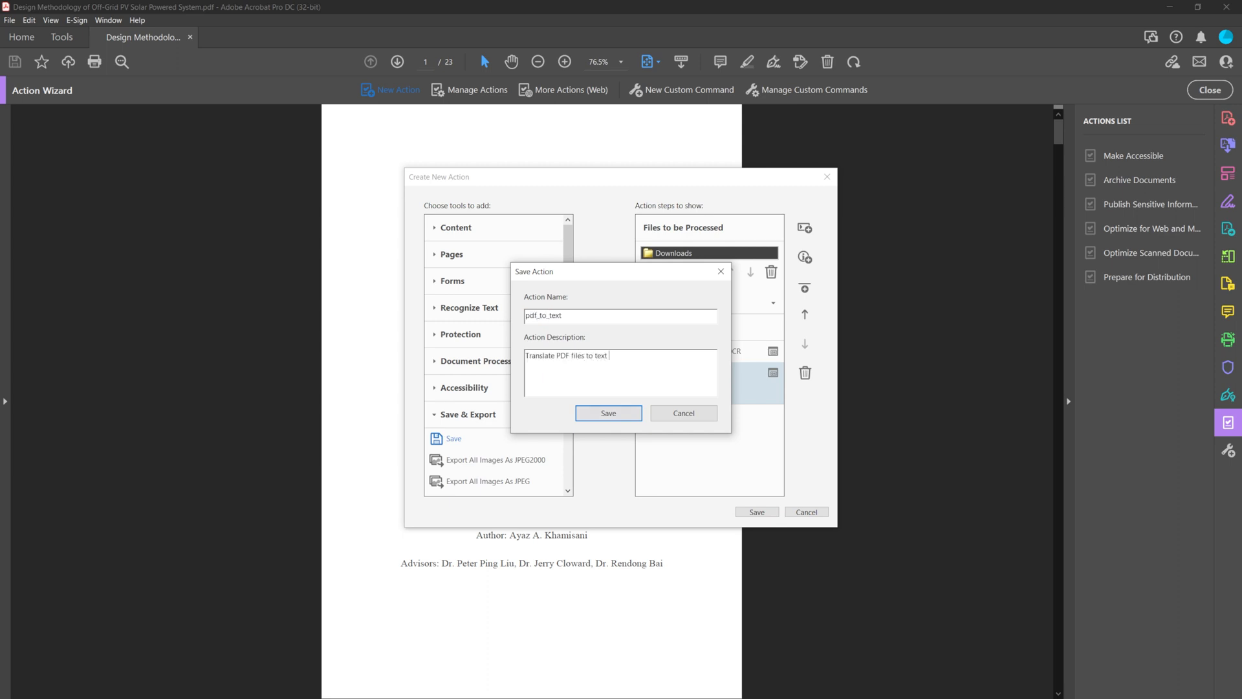
pyautogui.click(607, 413)
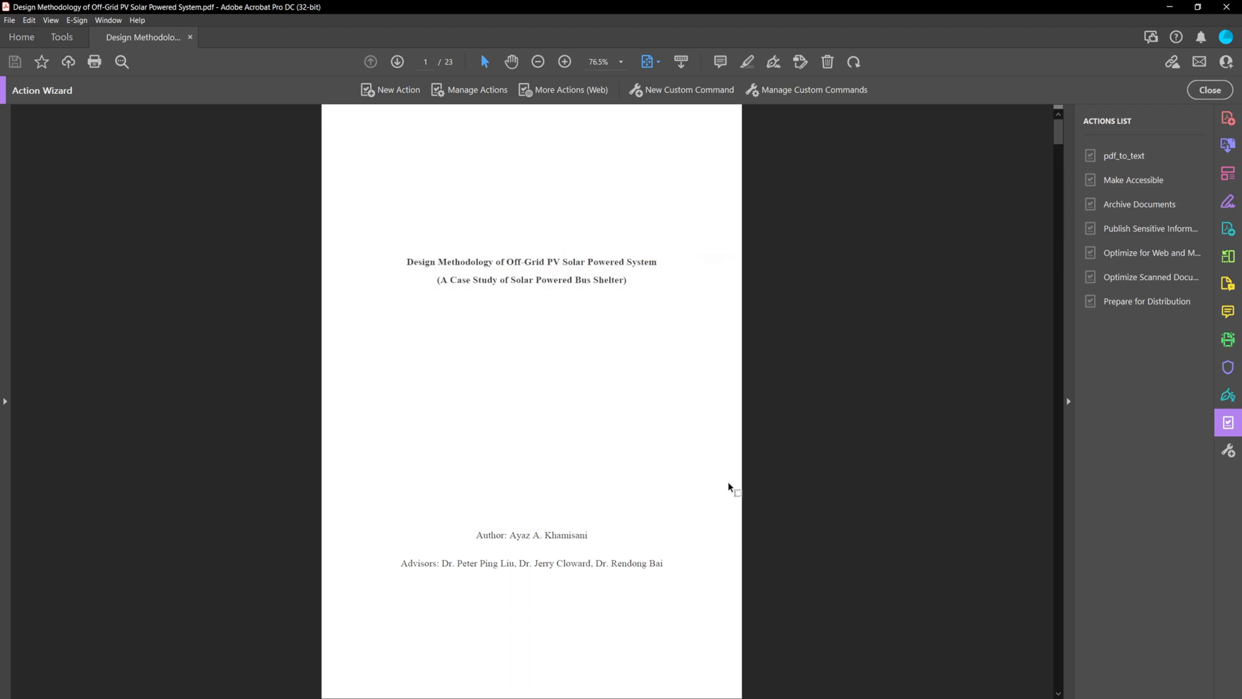
pyautogui.moveTo(166, 50)
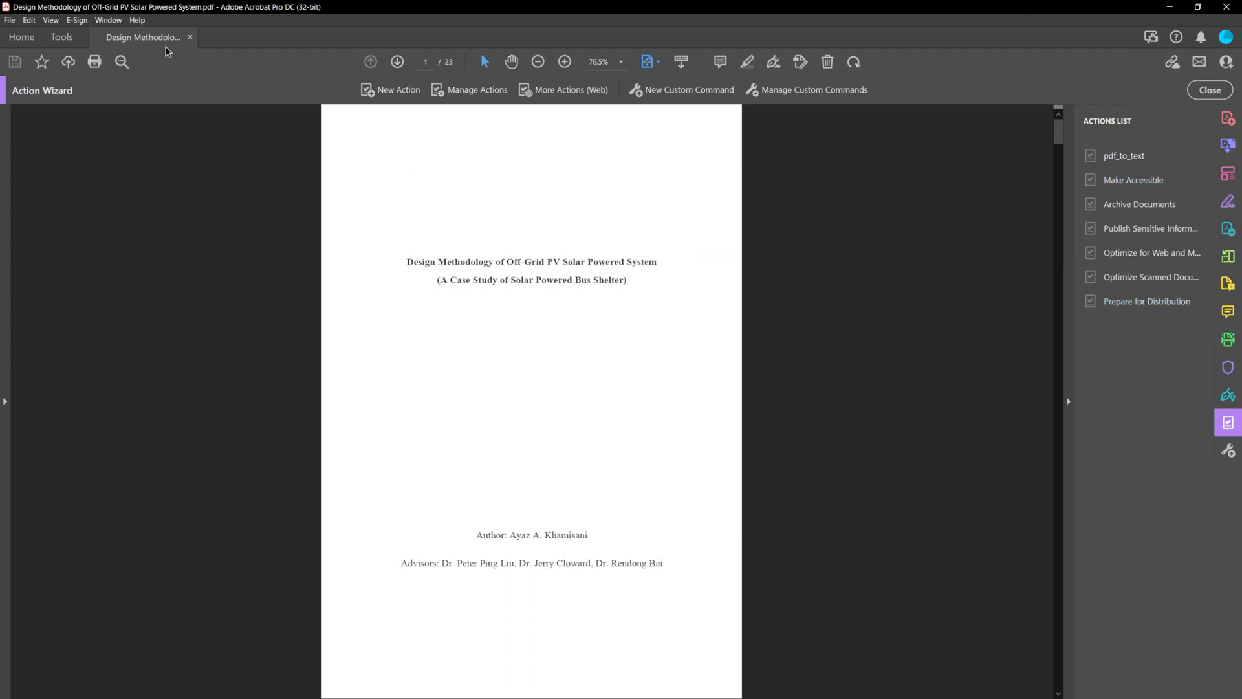
# Step: Close the solar paper and start pdf_to_text from the Action Wizard's actions list
pyautogui.click(22, 38)
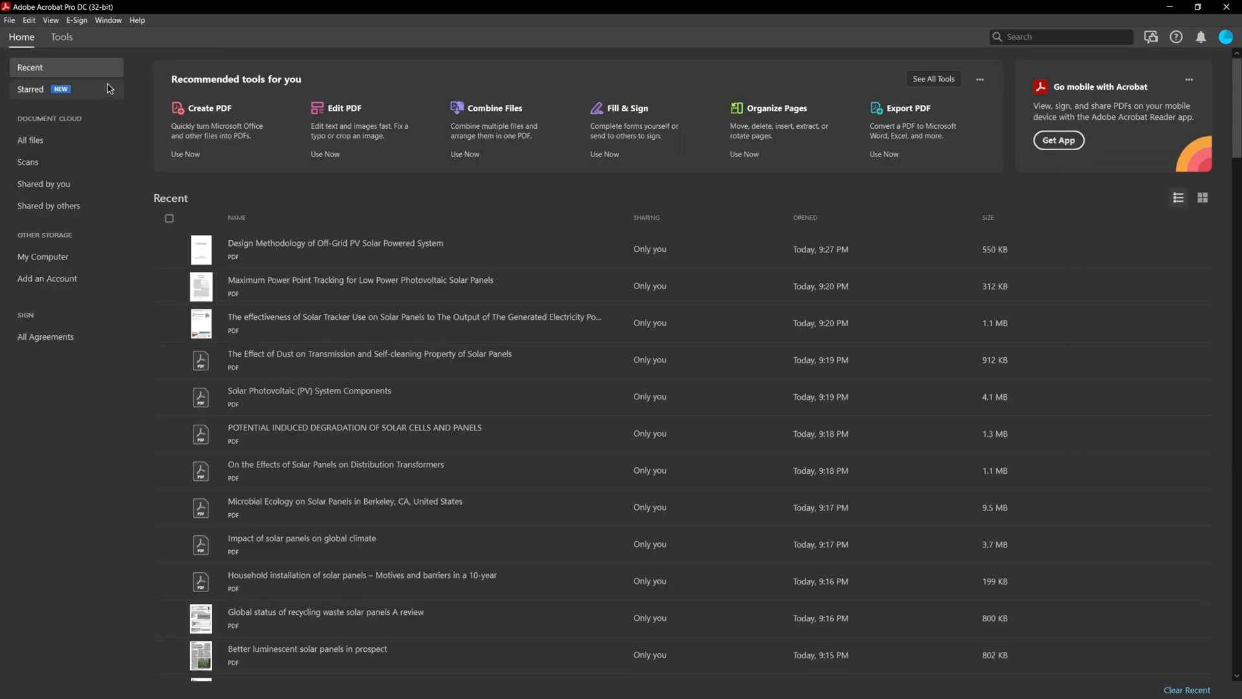
pyautogui.click(60, 38)
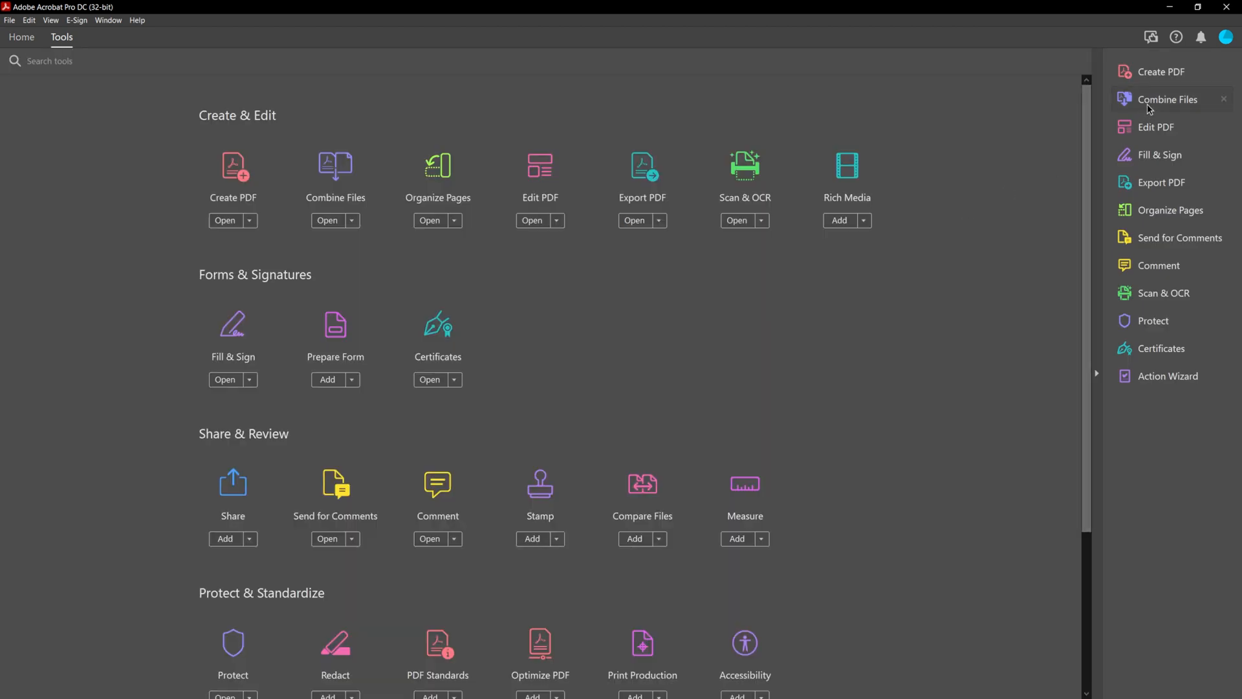
pyautogui.moveTo(1012, 432)
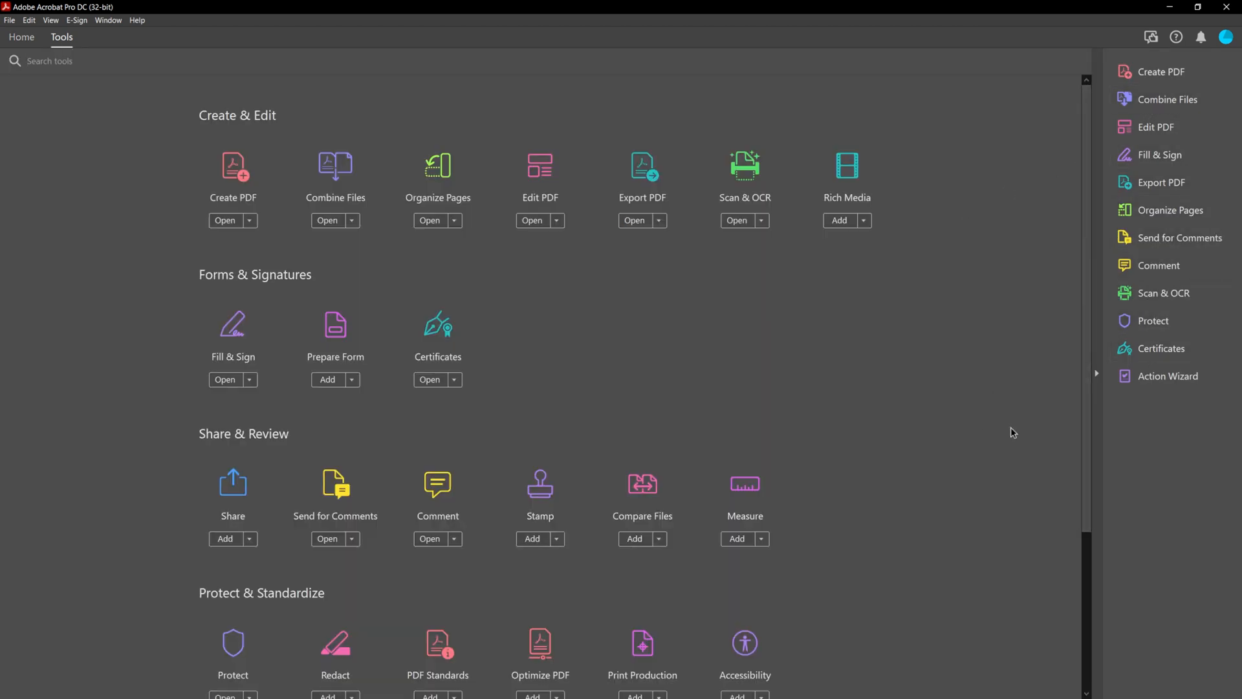
pyautogui.click(1168, 375)
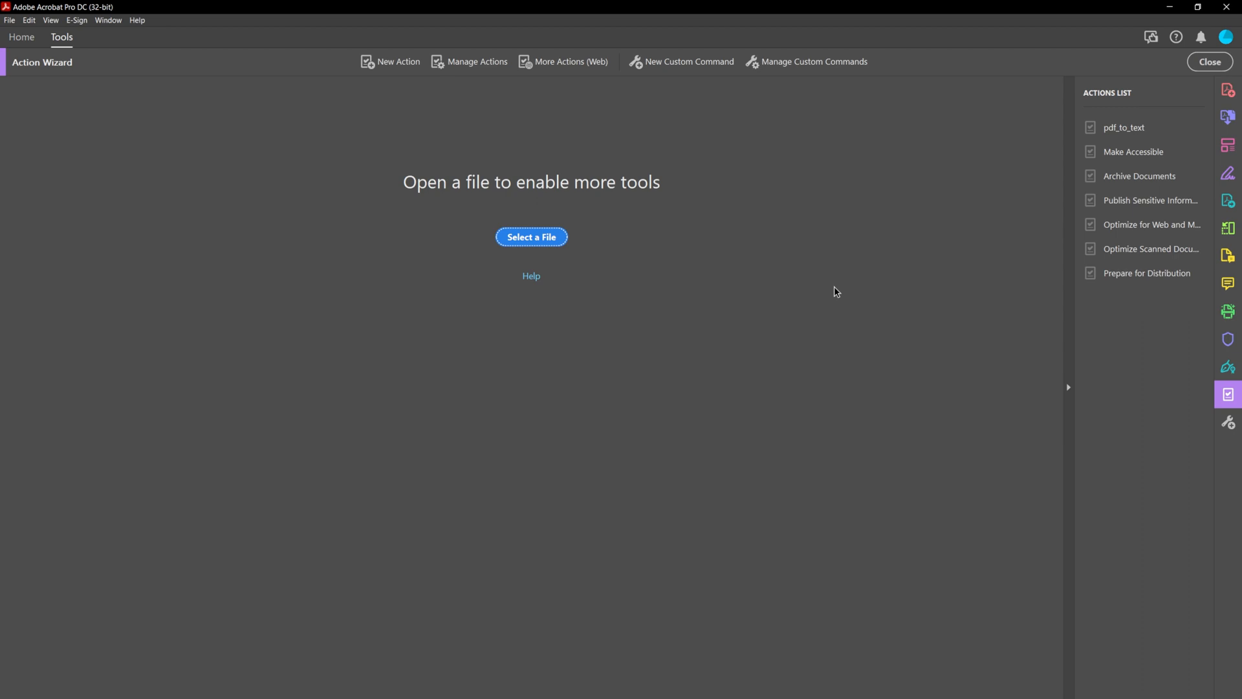
pyautogui.click(1124, 126)
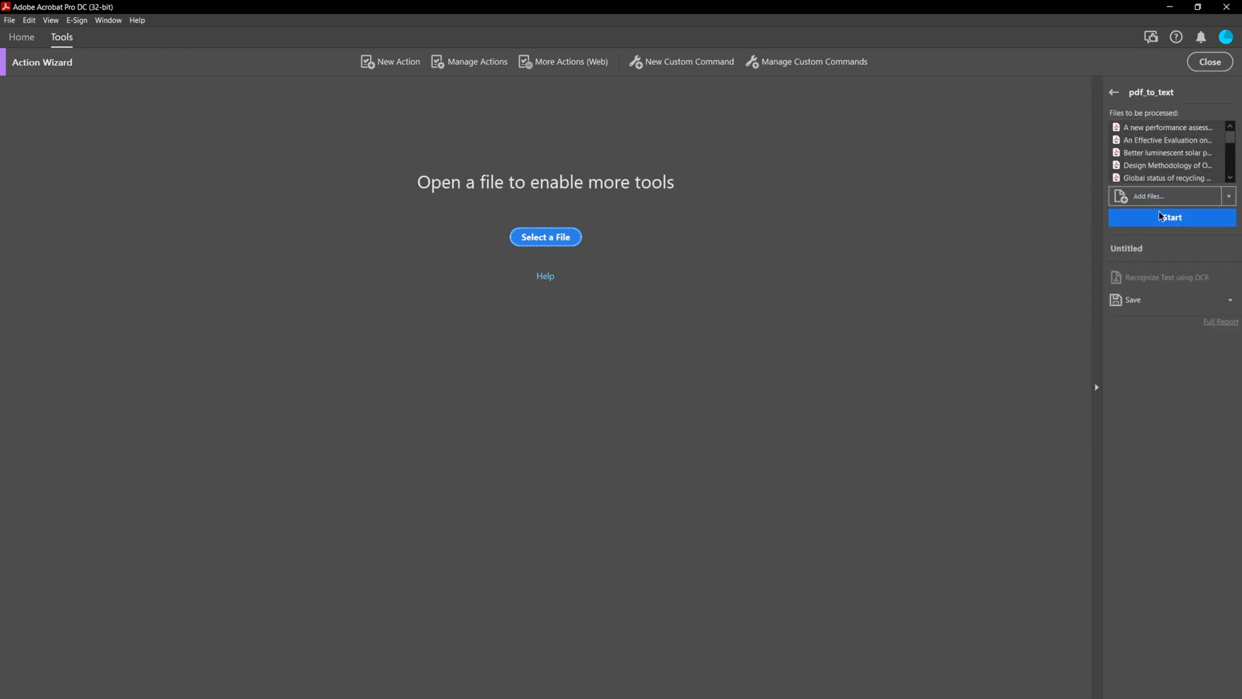
pyautogui.moveTo(1209, 219)
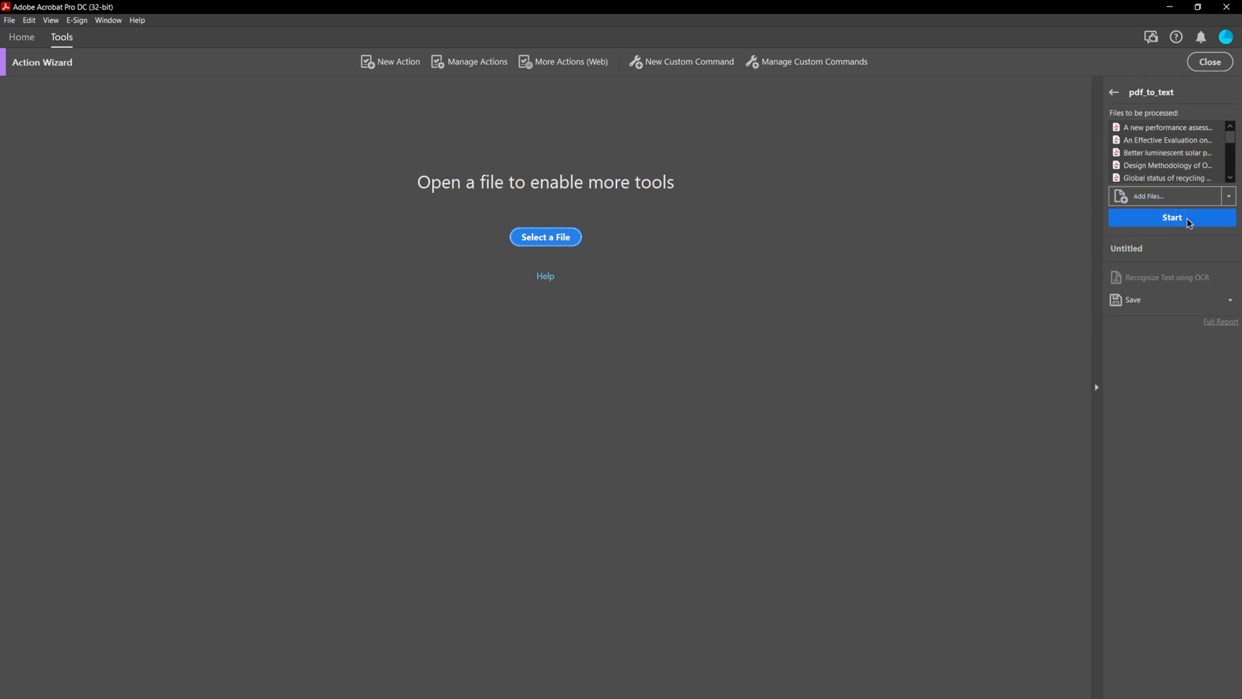
pyautogui.click(1172, 217)
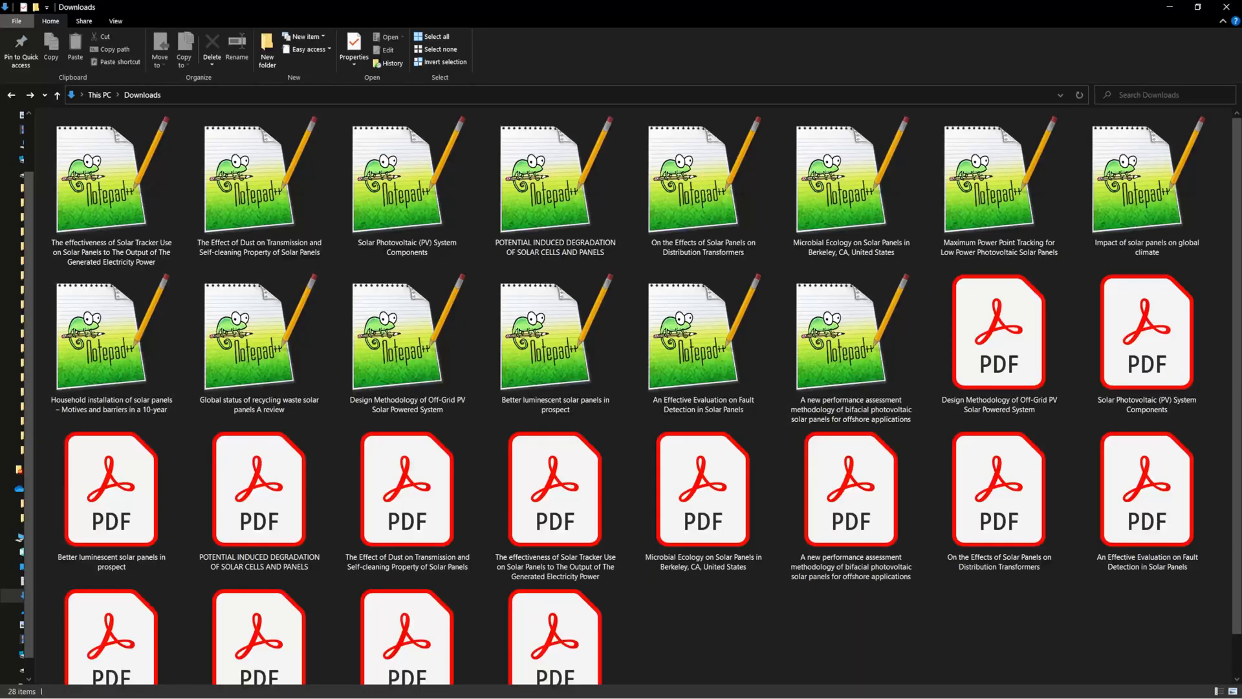
# Step: Scroll Downloads past the new text files and open the Maximum Power Point Tracking PDF
pyautogui.click(406, 182)
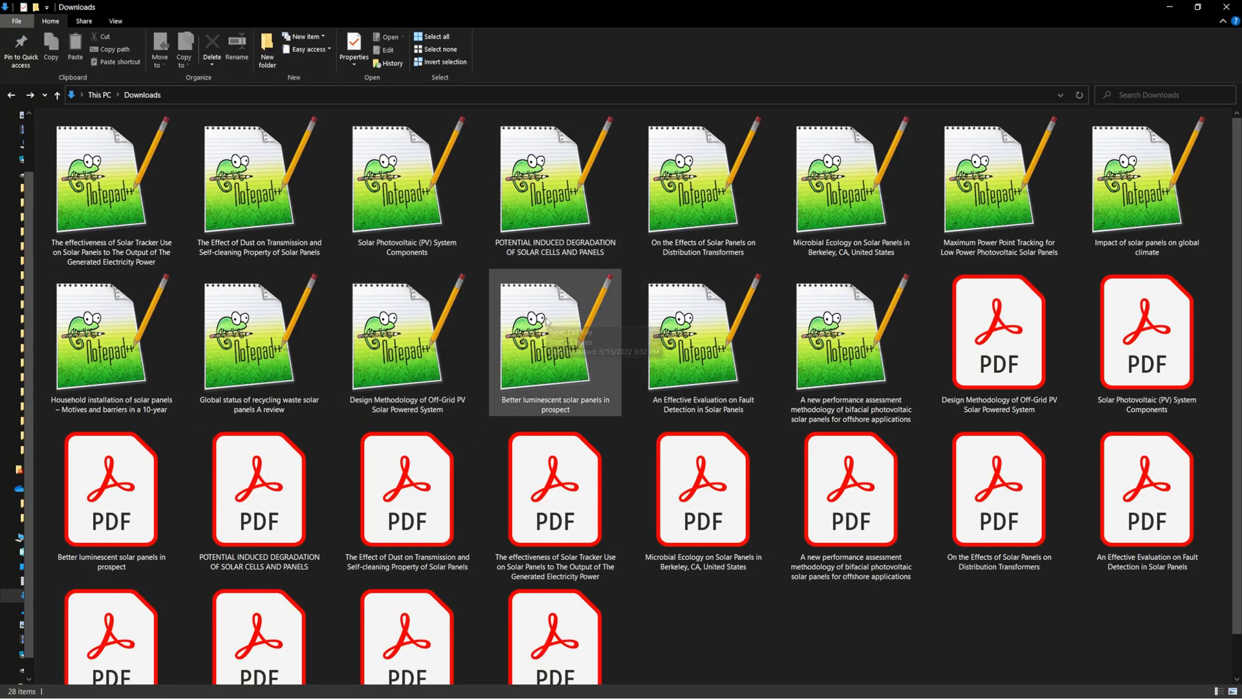
pyautogui.scroll(-3)
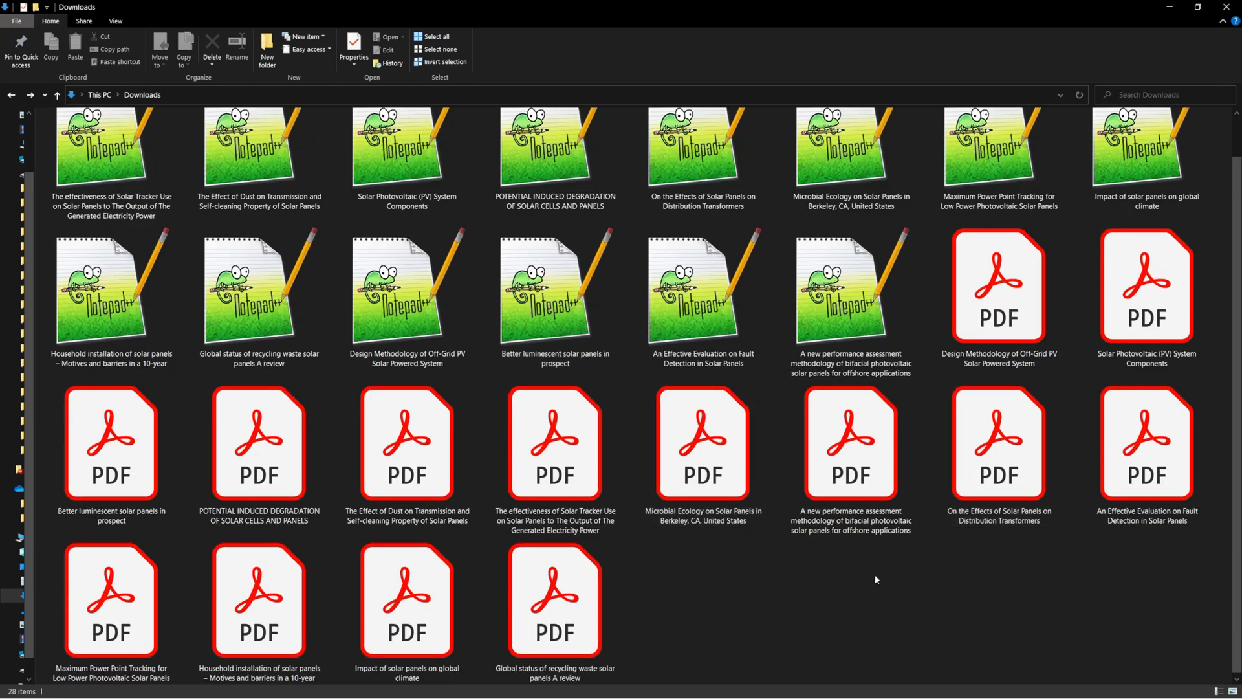
pyautogui.moveTo(931, 544)
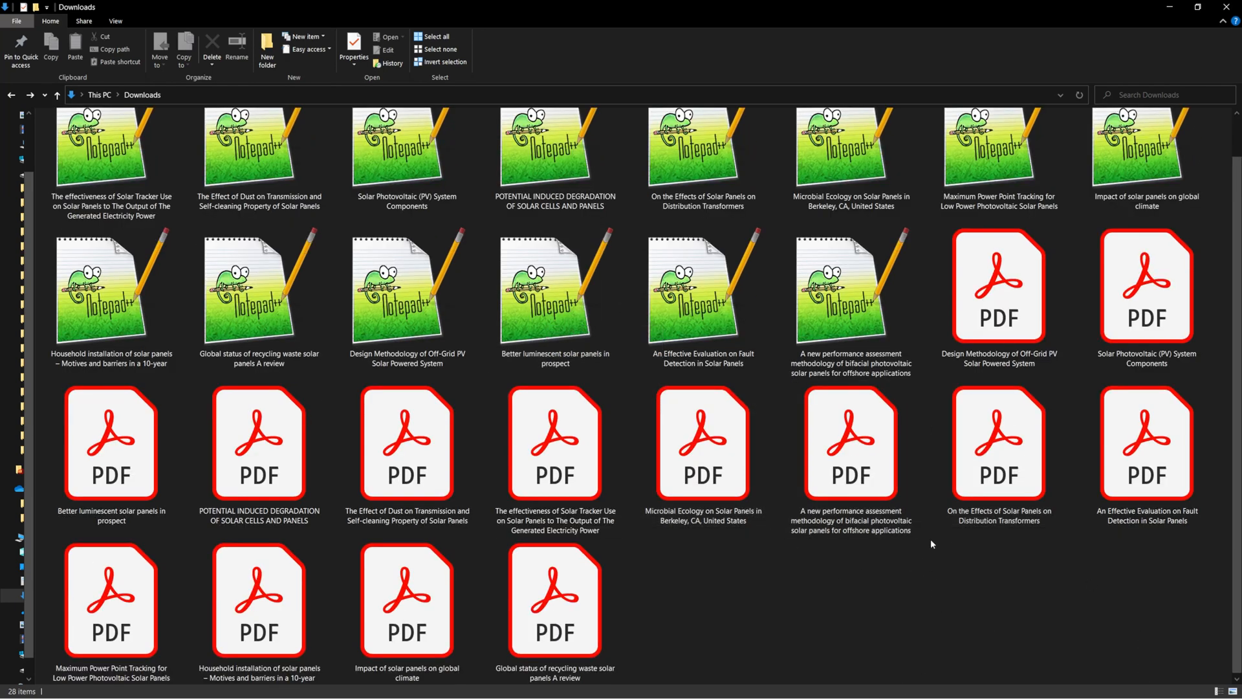
pyautogui.moveTo(1114, 582)
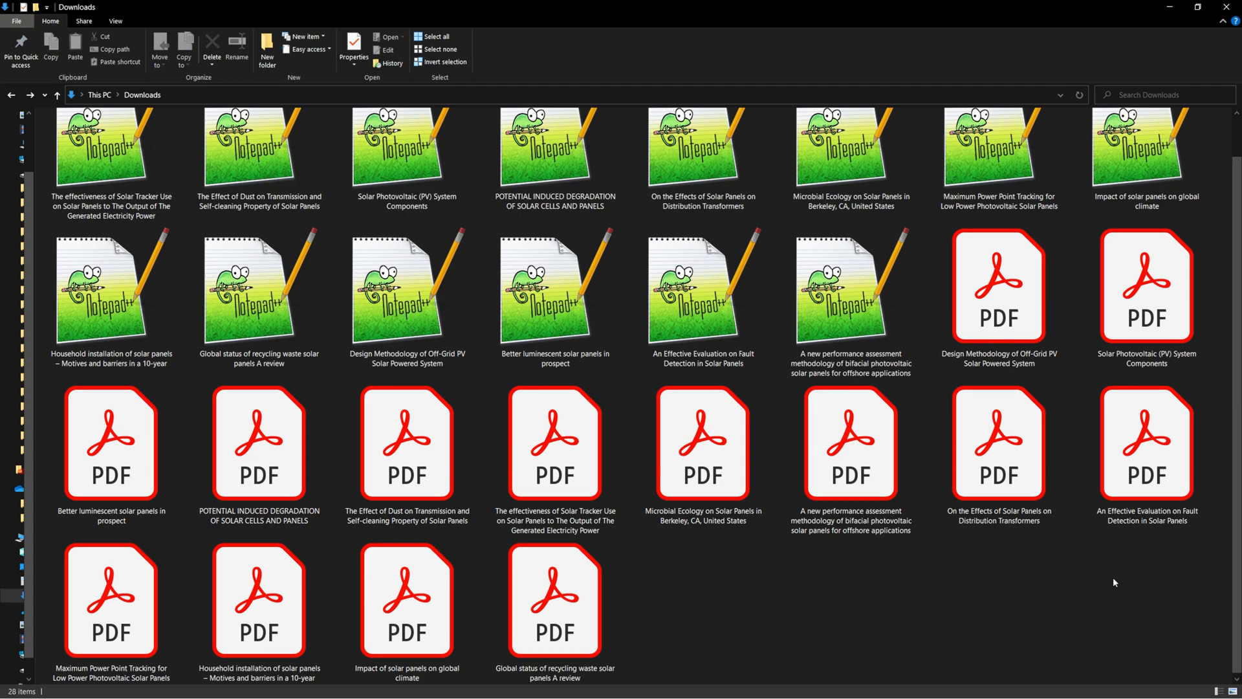
pyautogui.click(110, 600)
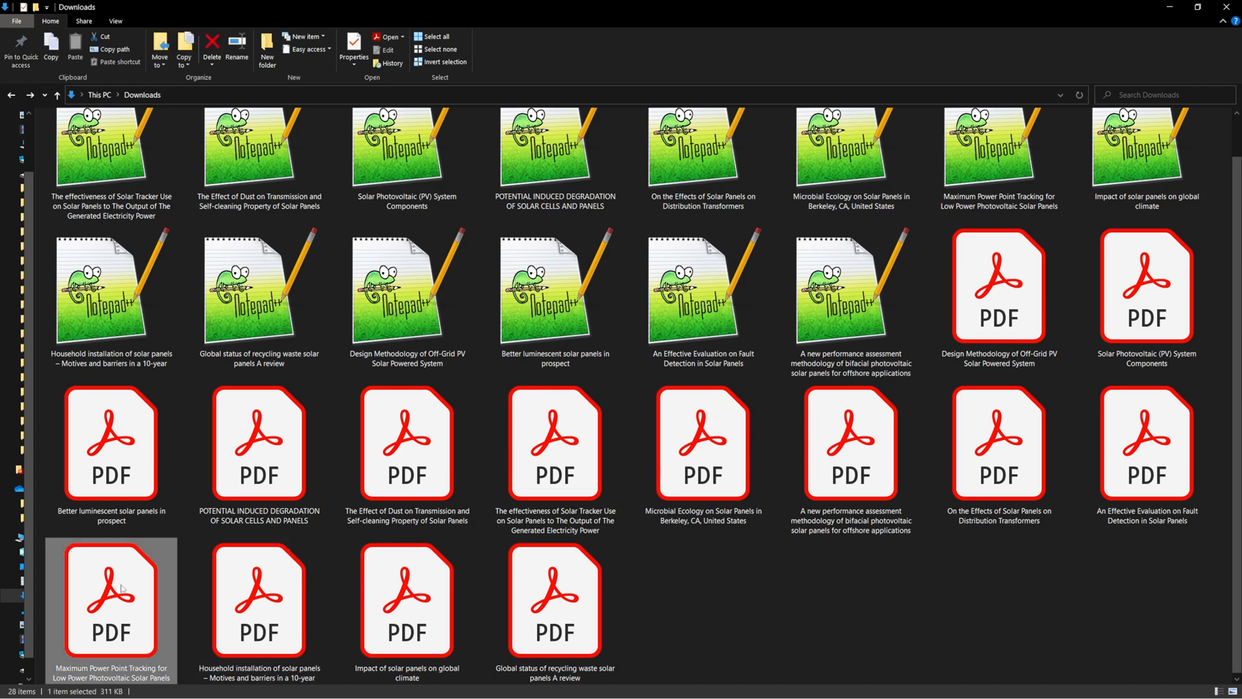
pyautogui.doubleClick(110, 599)
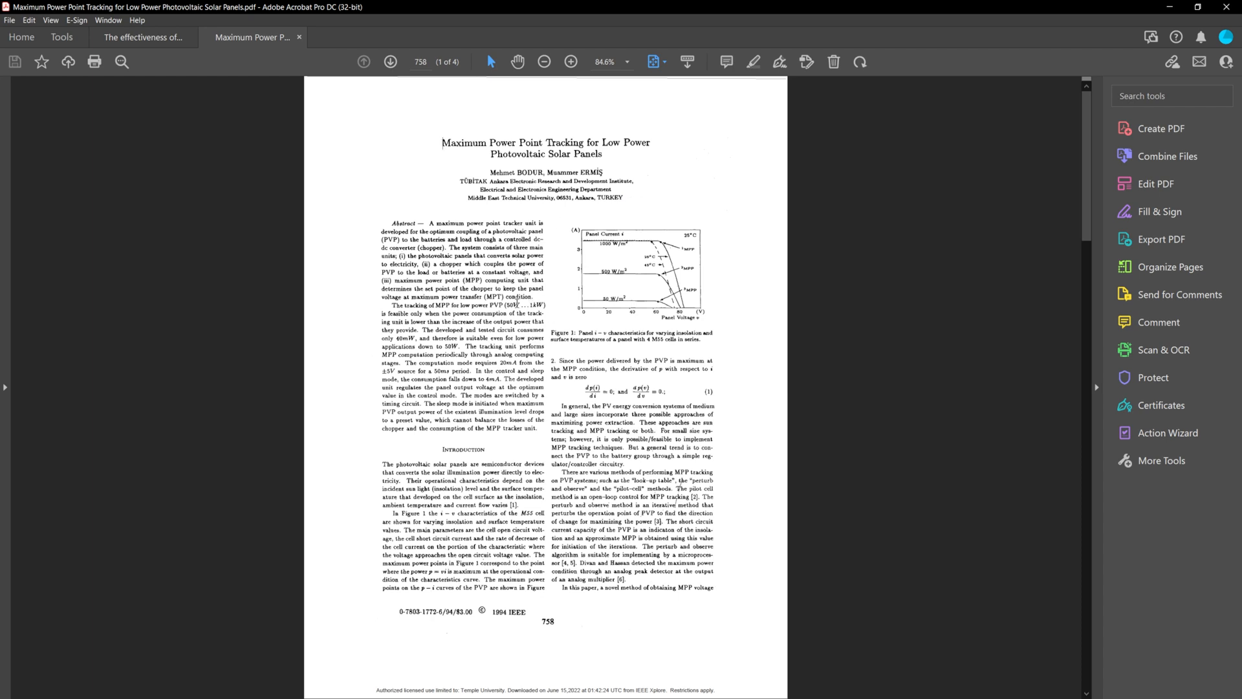
pyautogui.moveTo(564, 365)
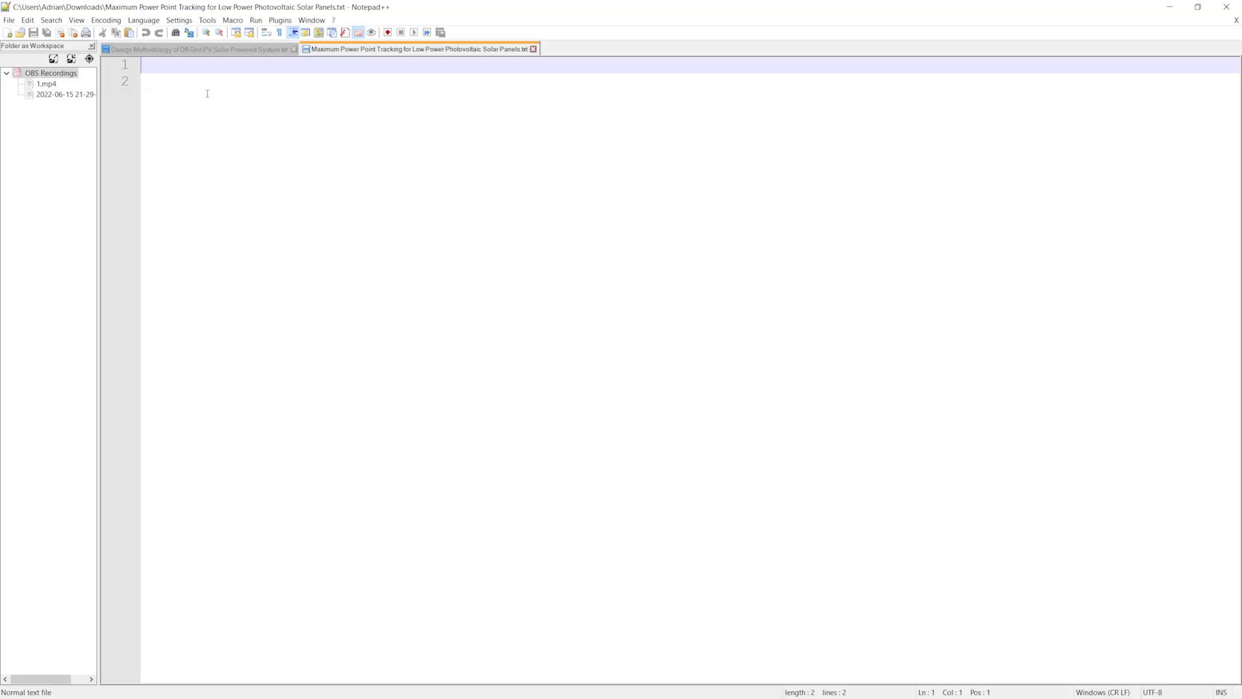
pyautogui.moveTo(194, 86)
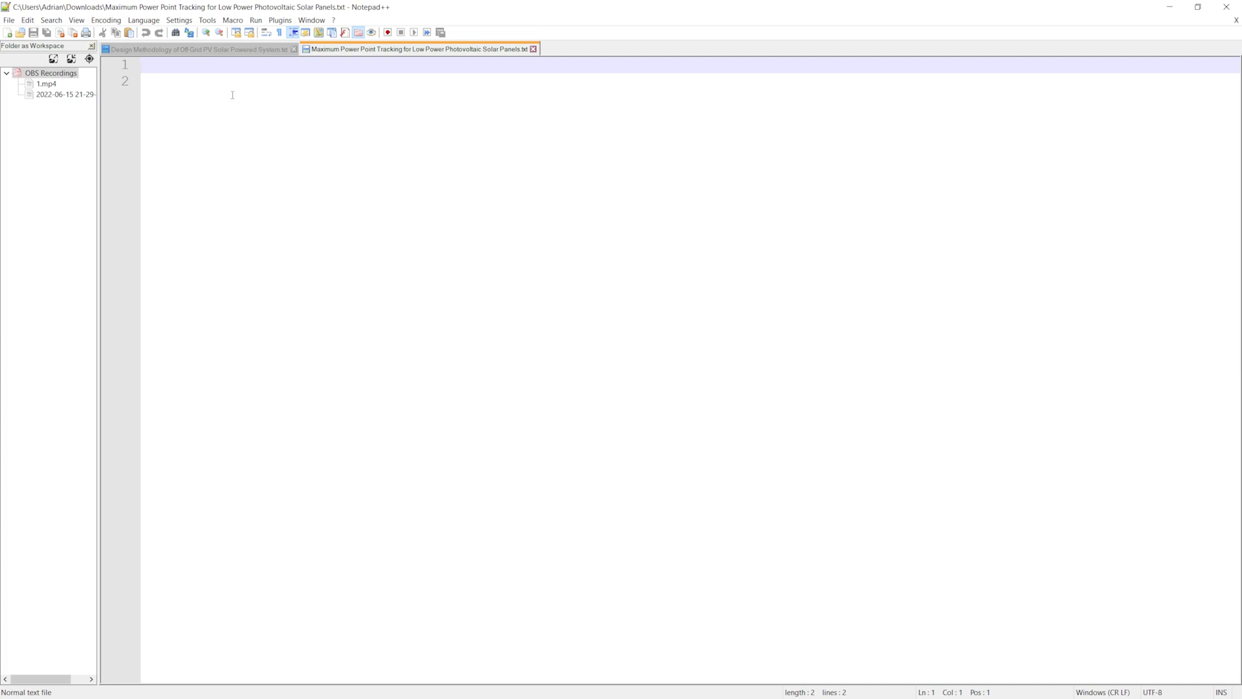
pyautogui.moveTo(262, 124)
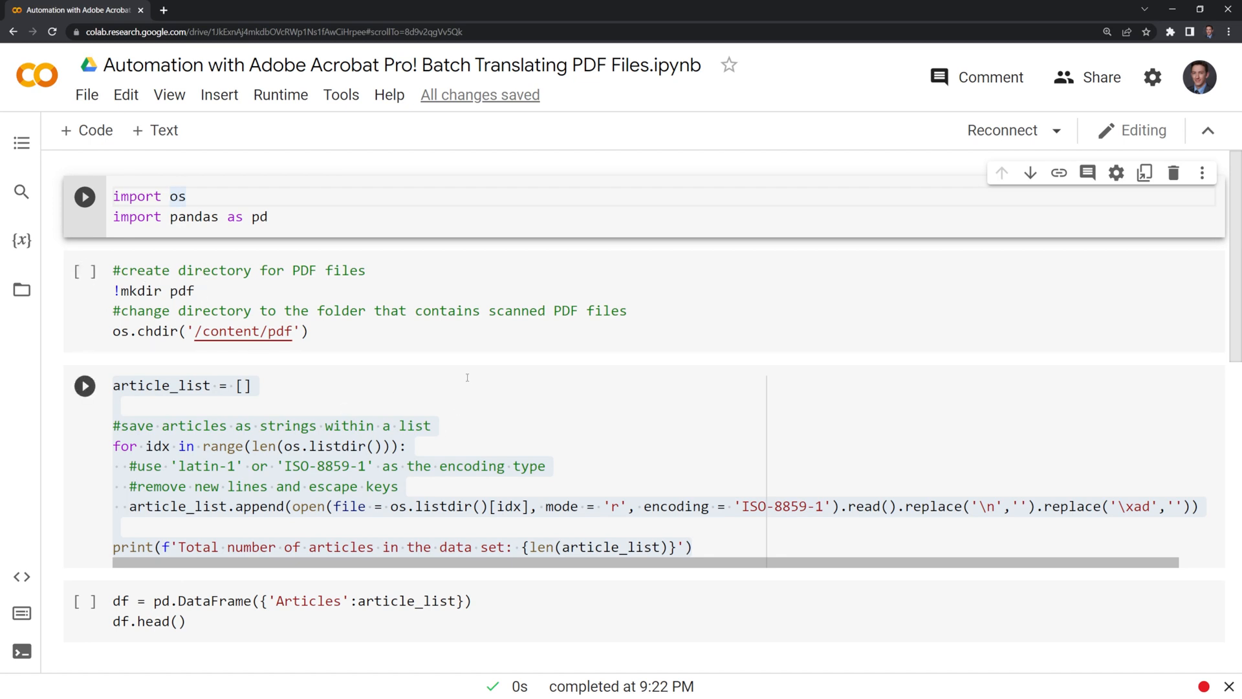
pyautogui.moveTo(264, 367)
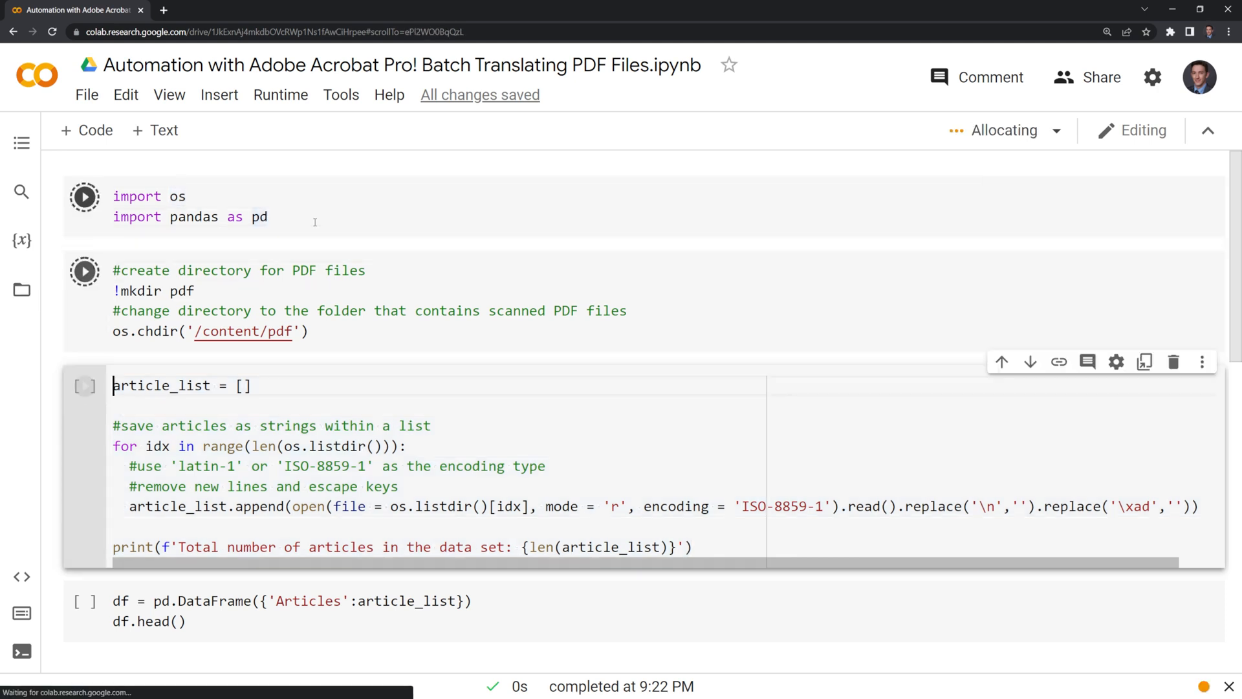
# Step: Show and hide the Files pane, then scroll to the 14-article count and df.head() output
pyautogui.click(84, 385)
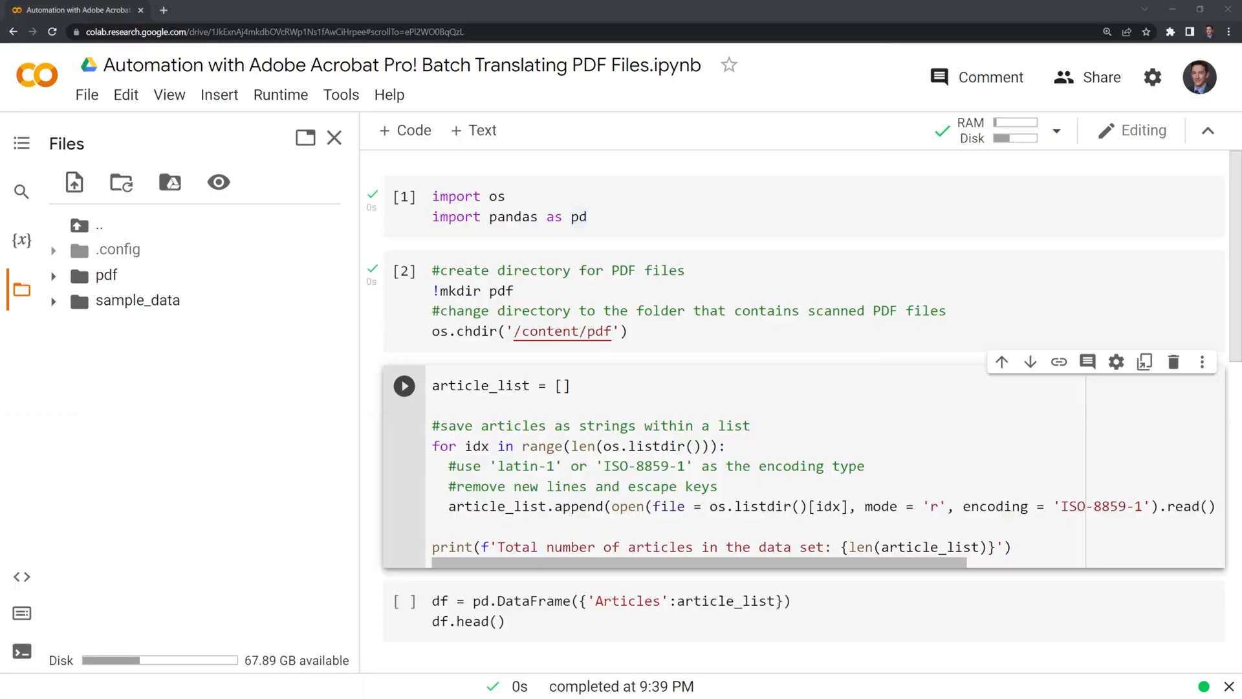
pyautogui.click(404, 386)
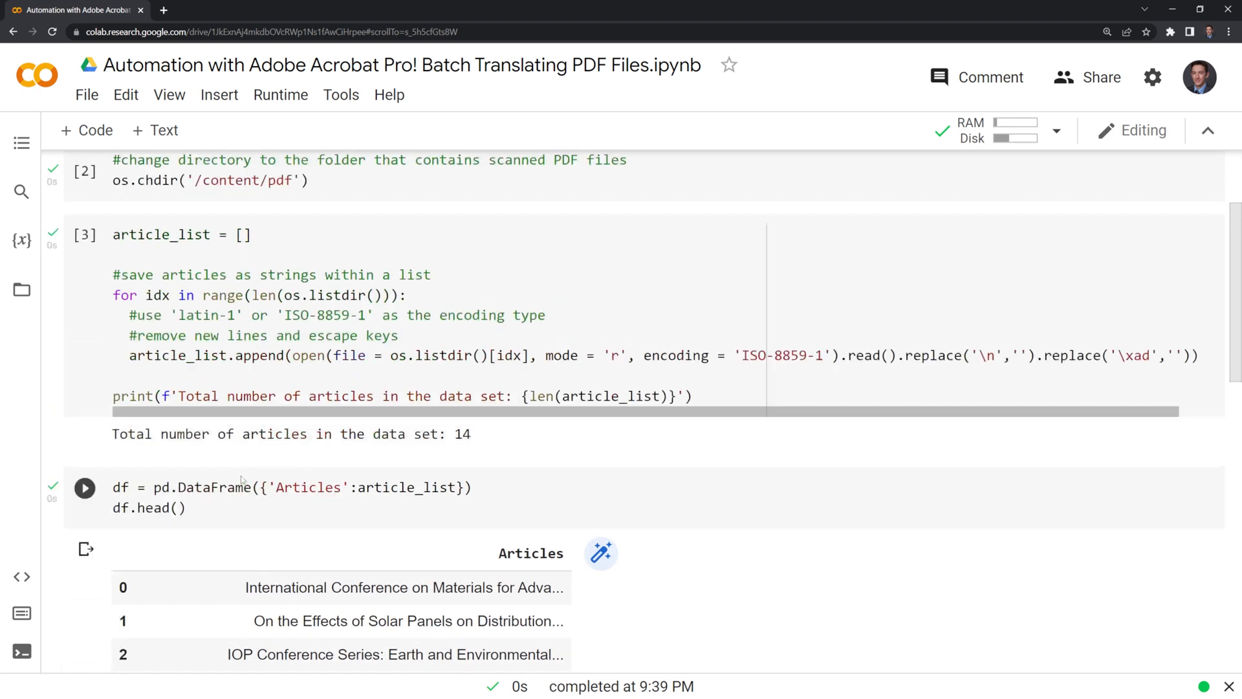
pyautogui.scroll(-3)
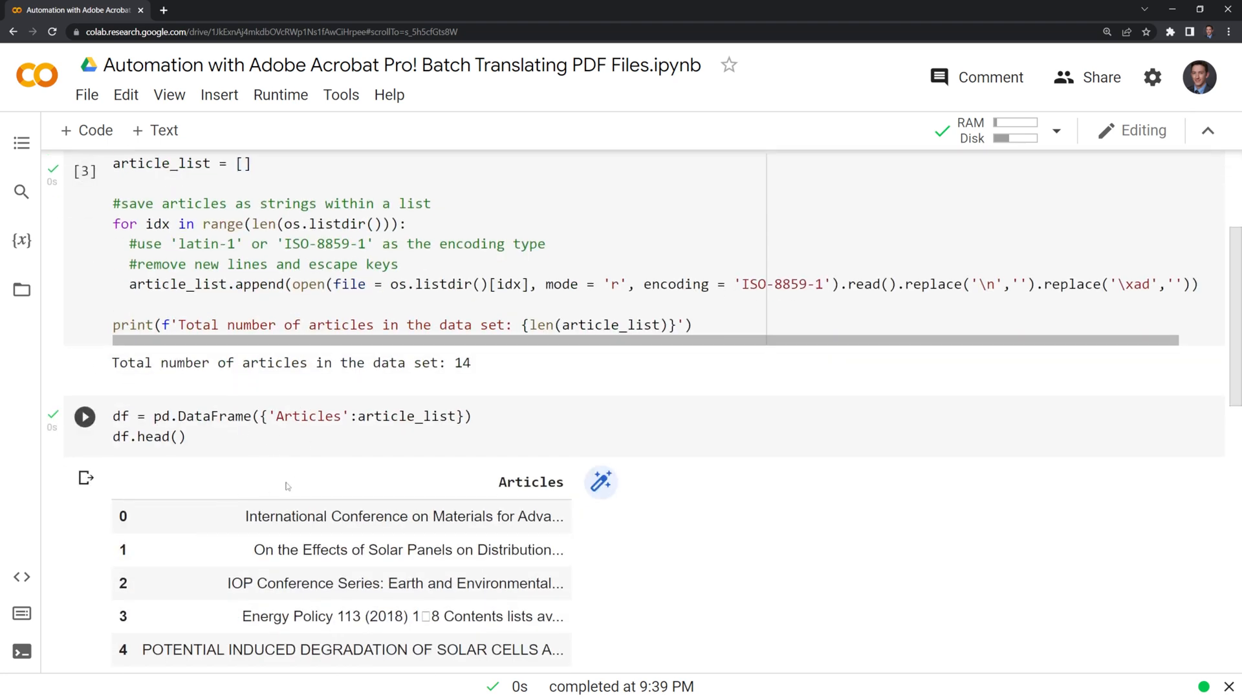
pyautogui.scroll(-3)
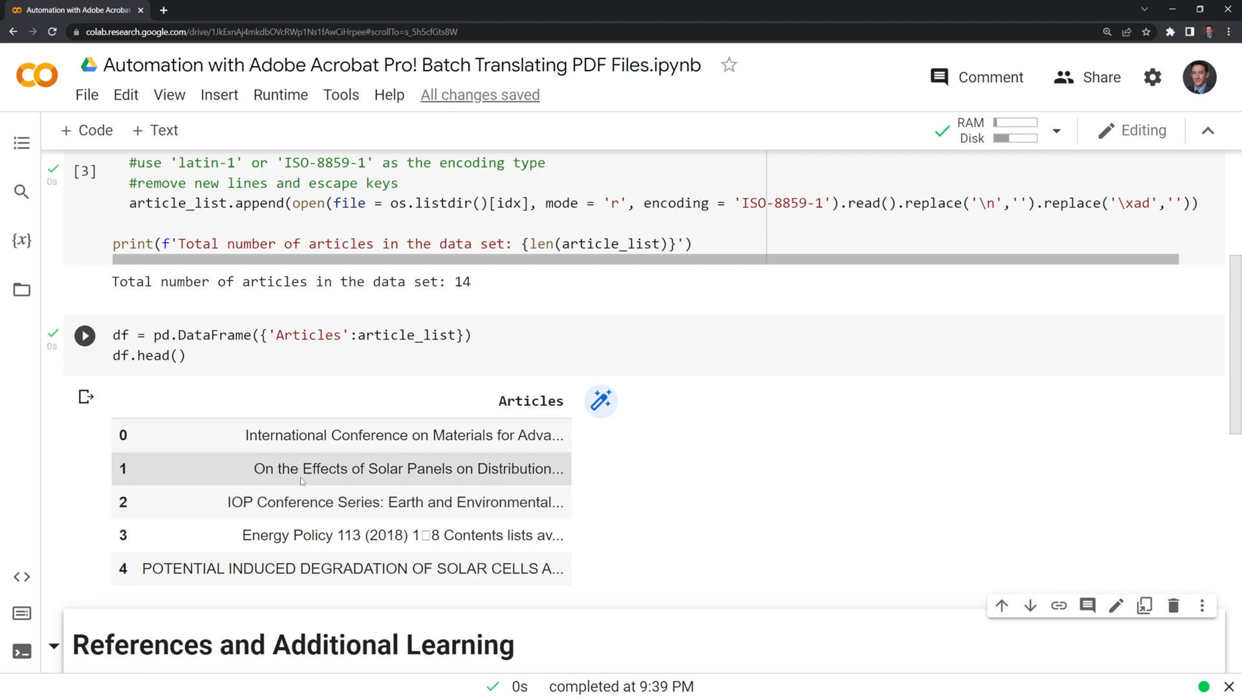
pyautogui.scroll(-3)
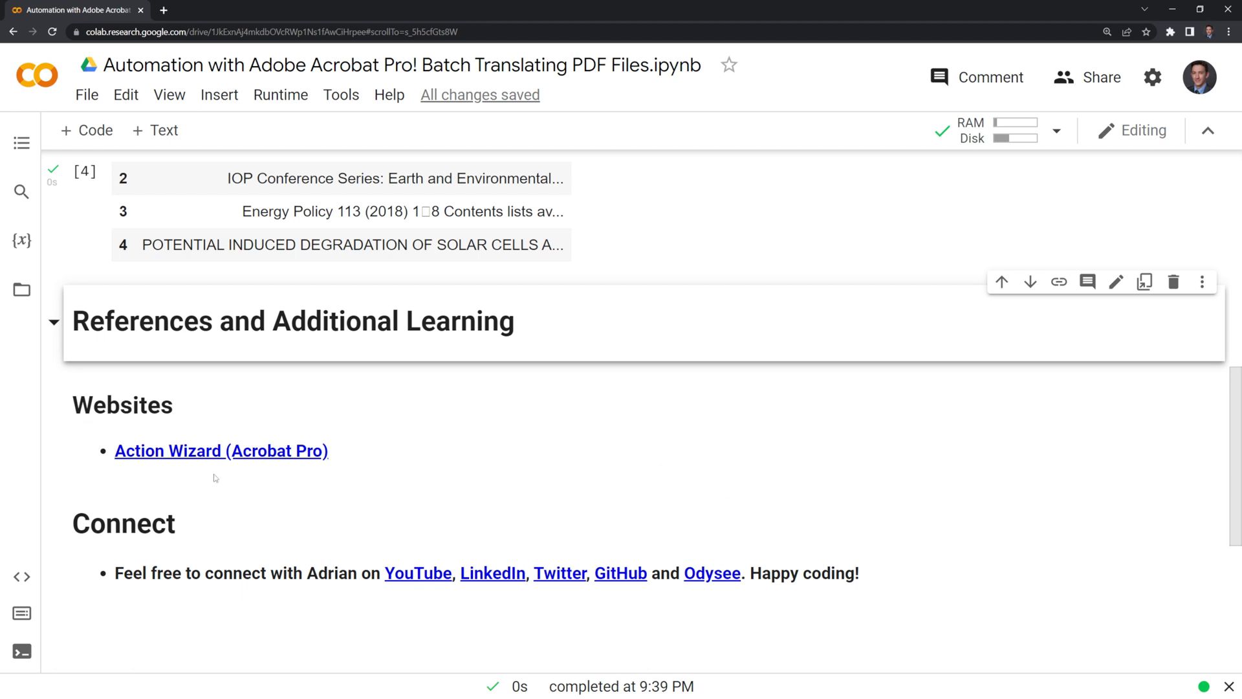
pyautogui.moveTo(214, 480)
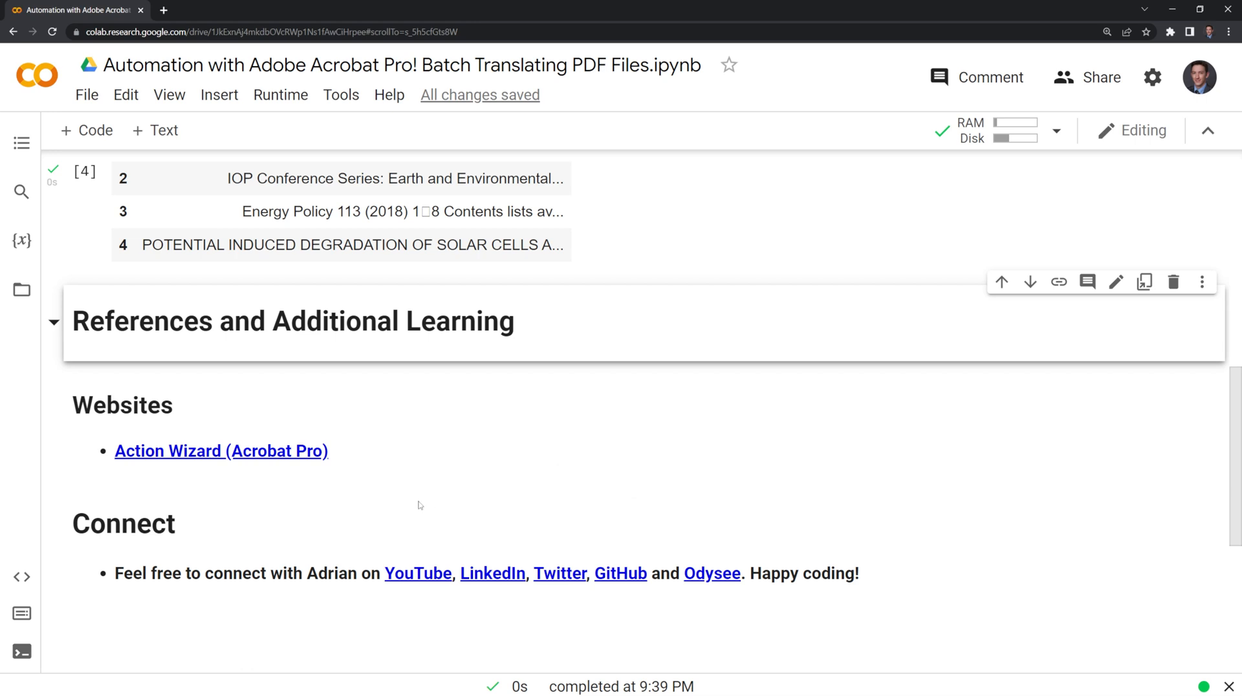
pyautogui.moveTo(304, 535)
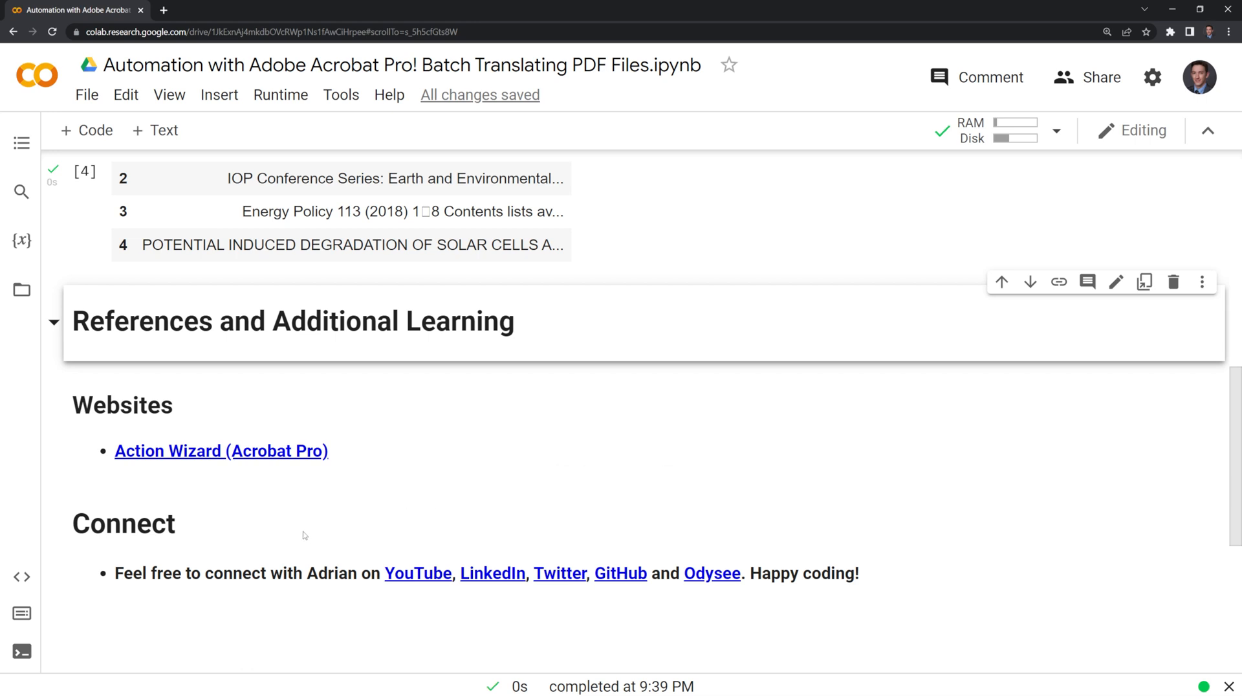